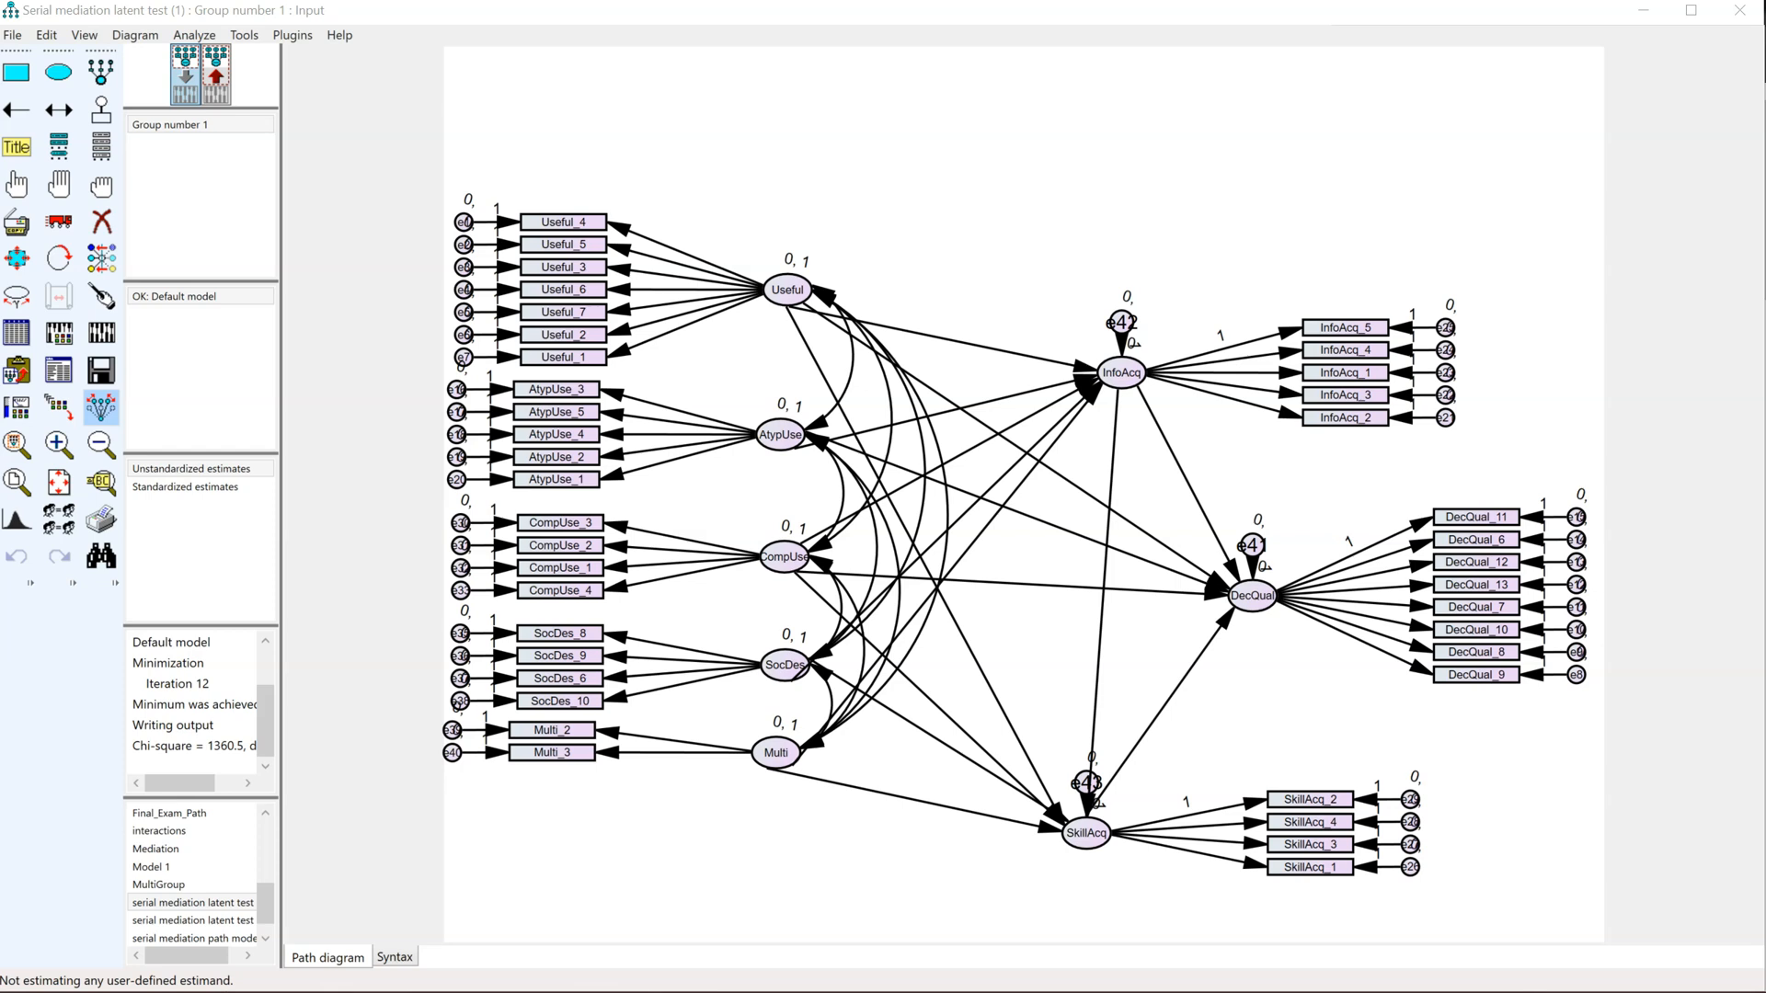
mouse_move(1588, 37)
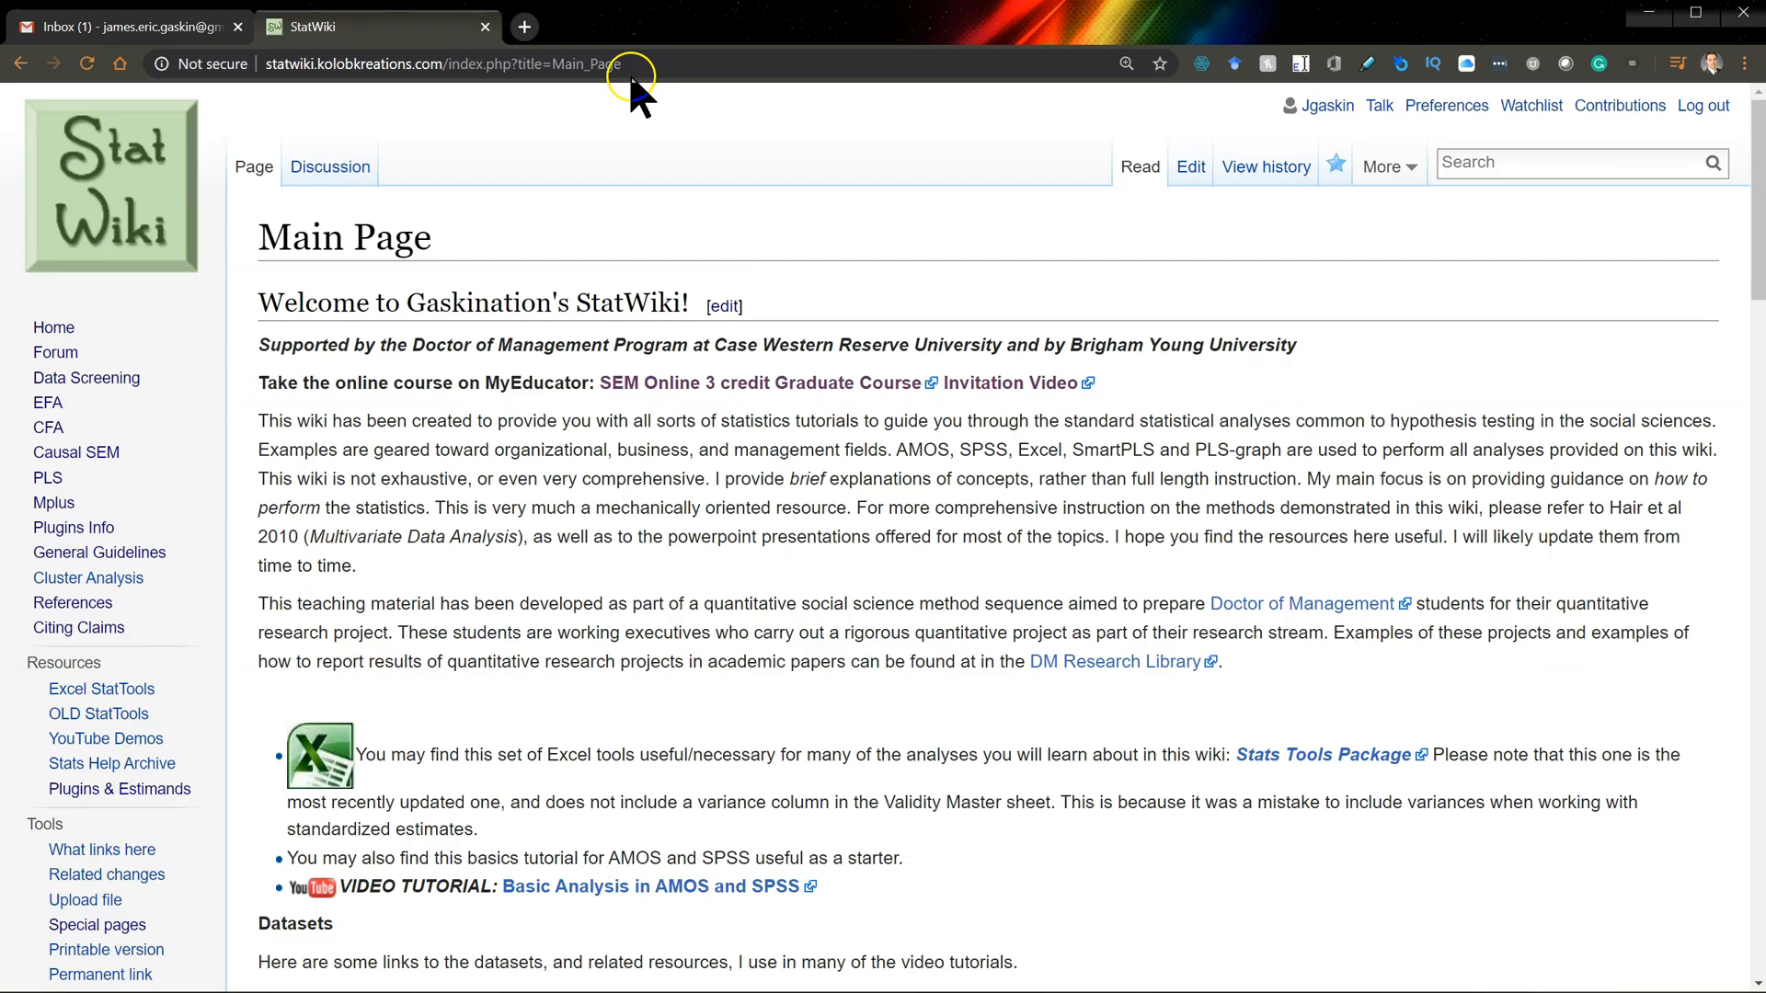
mouse_move(74, 528)
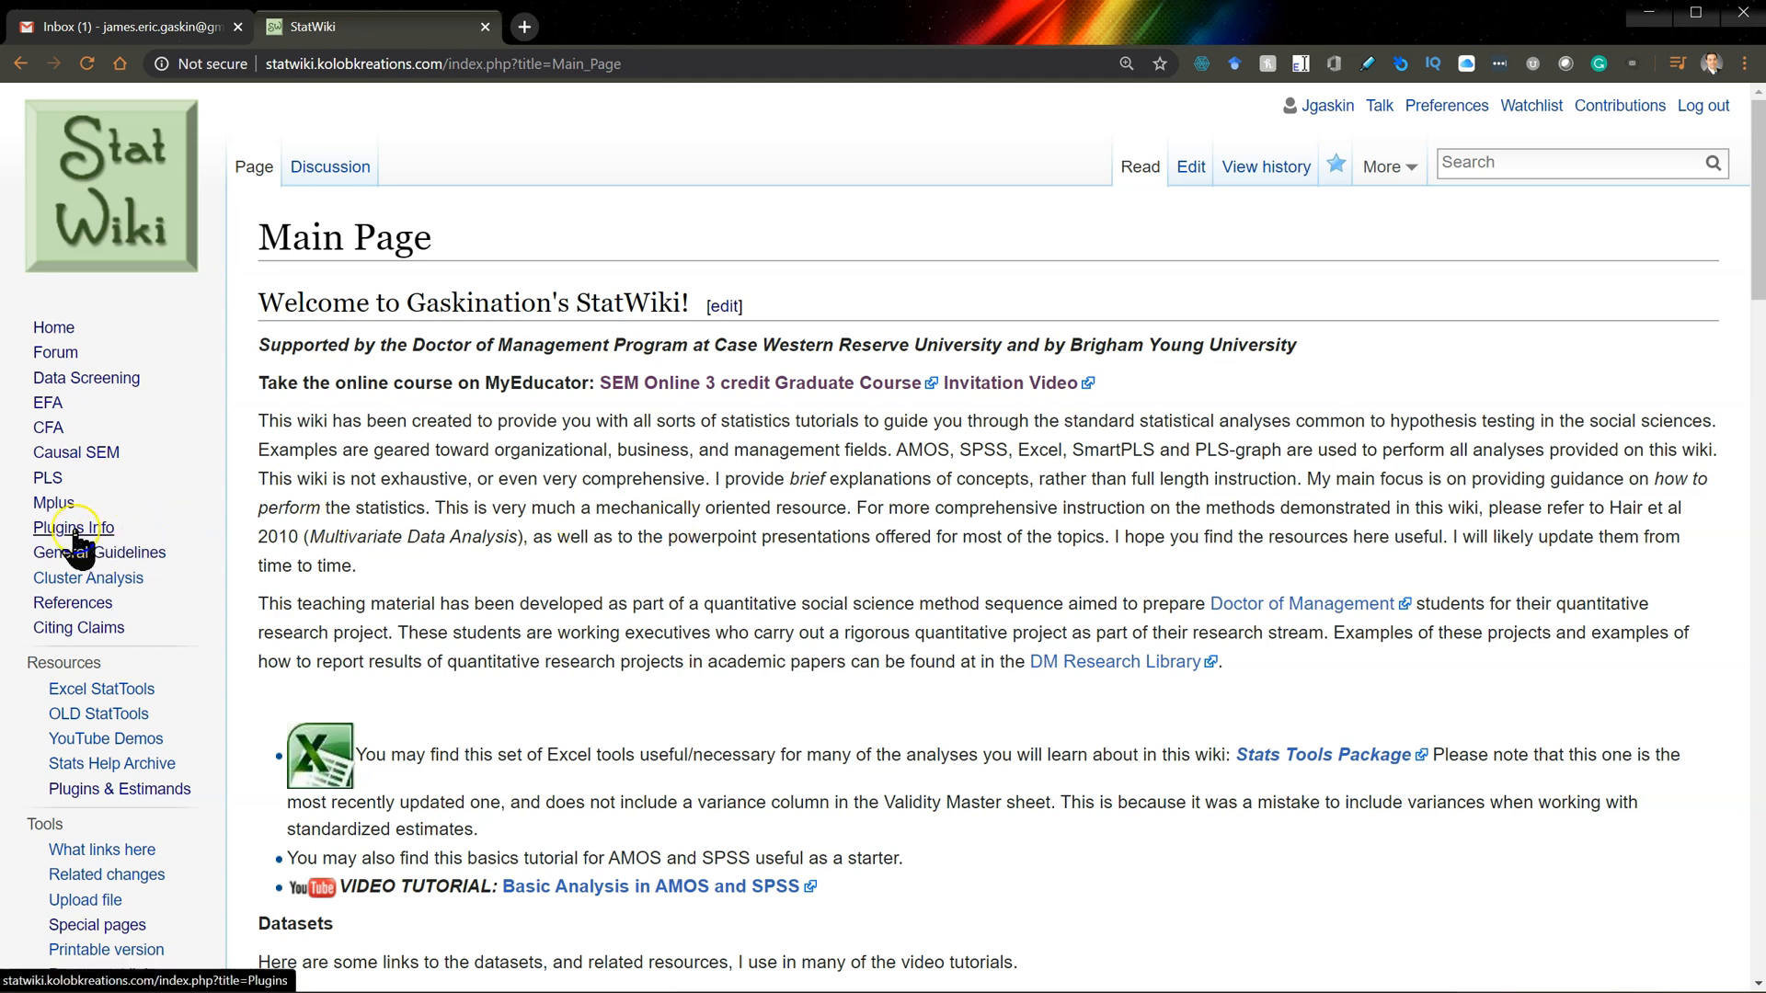
Reach StatWiki's Plugins page and follow its Google Drive link to the shared plugins and estimands folder.
click(65, 528)
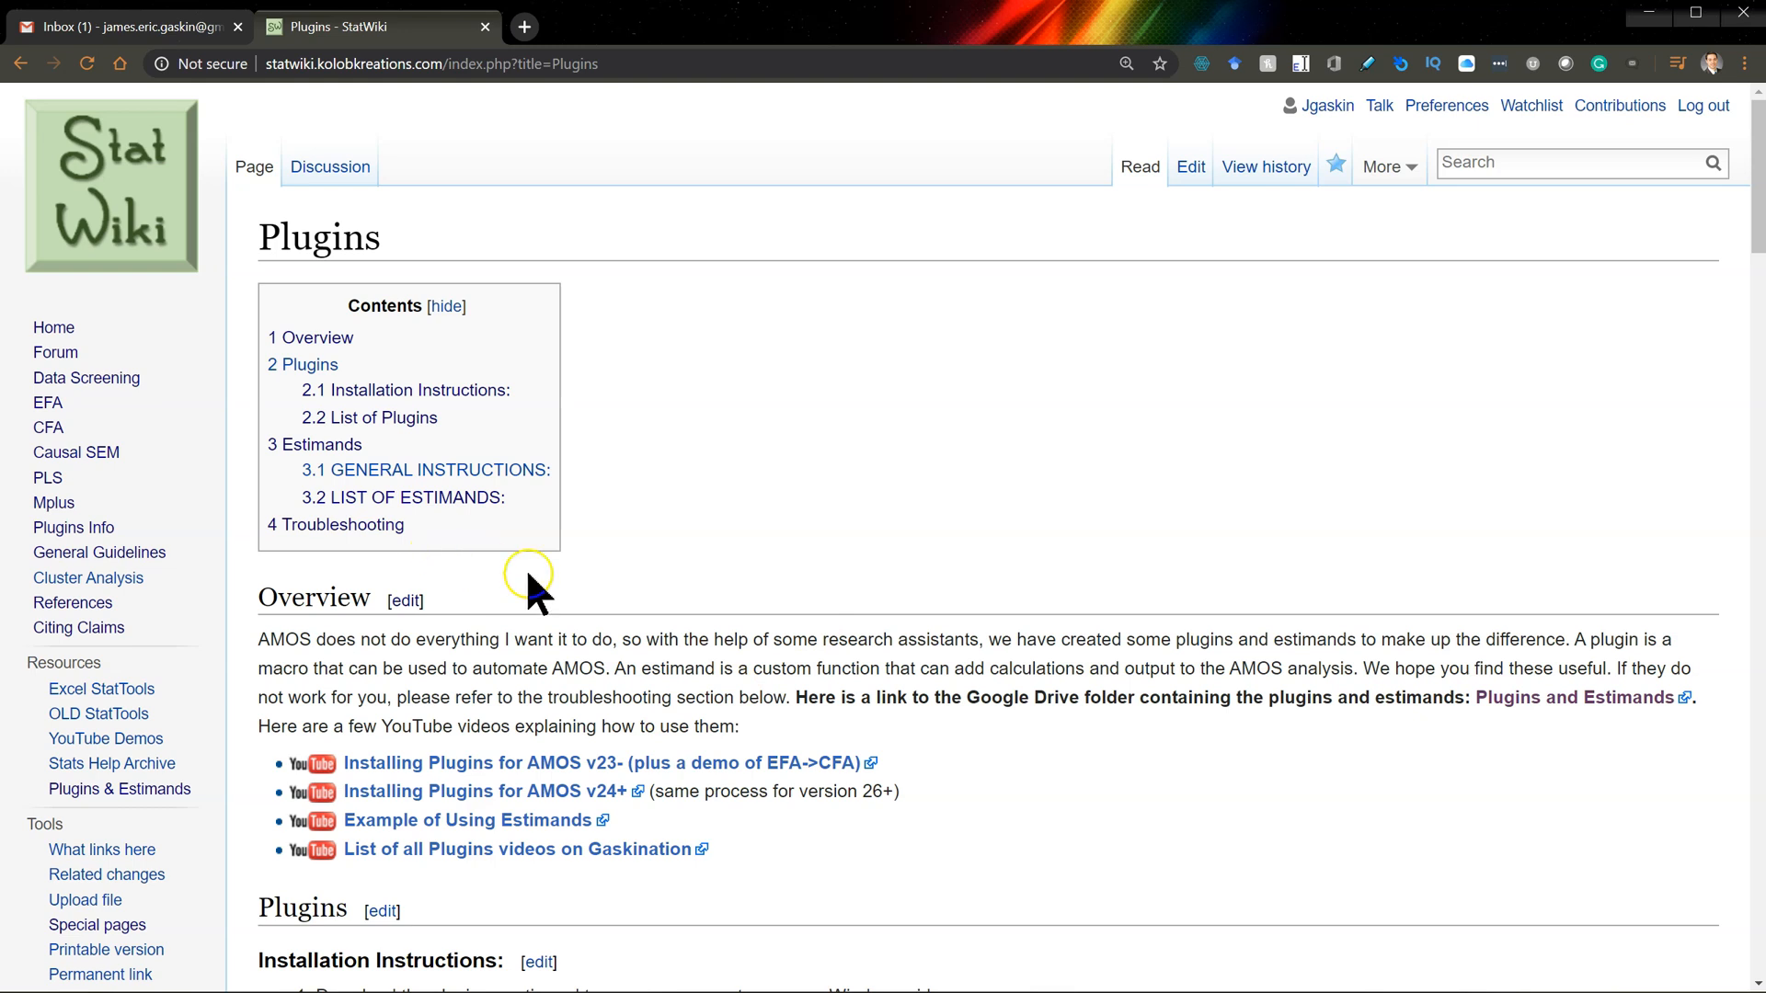
mouse_move(1575, 699)
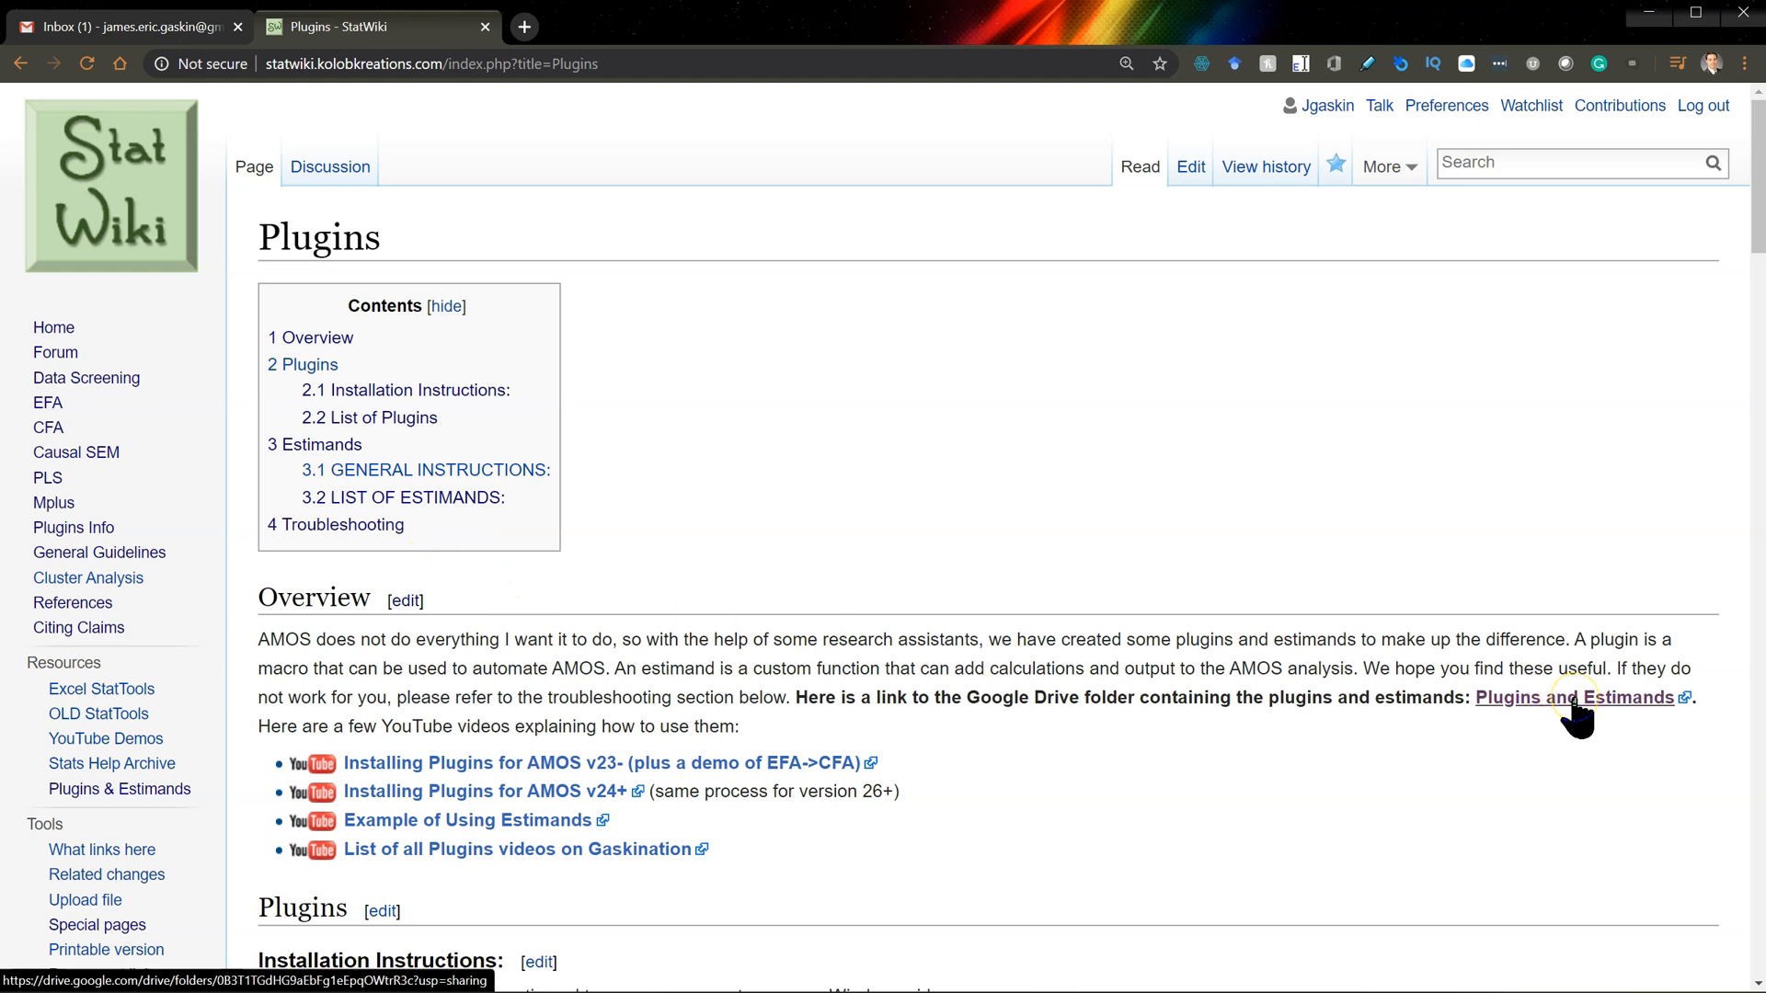
click(1575, 697)
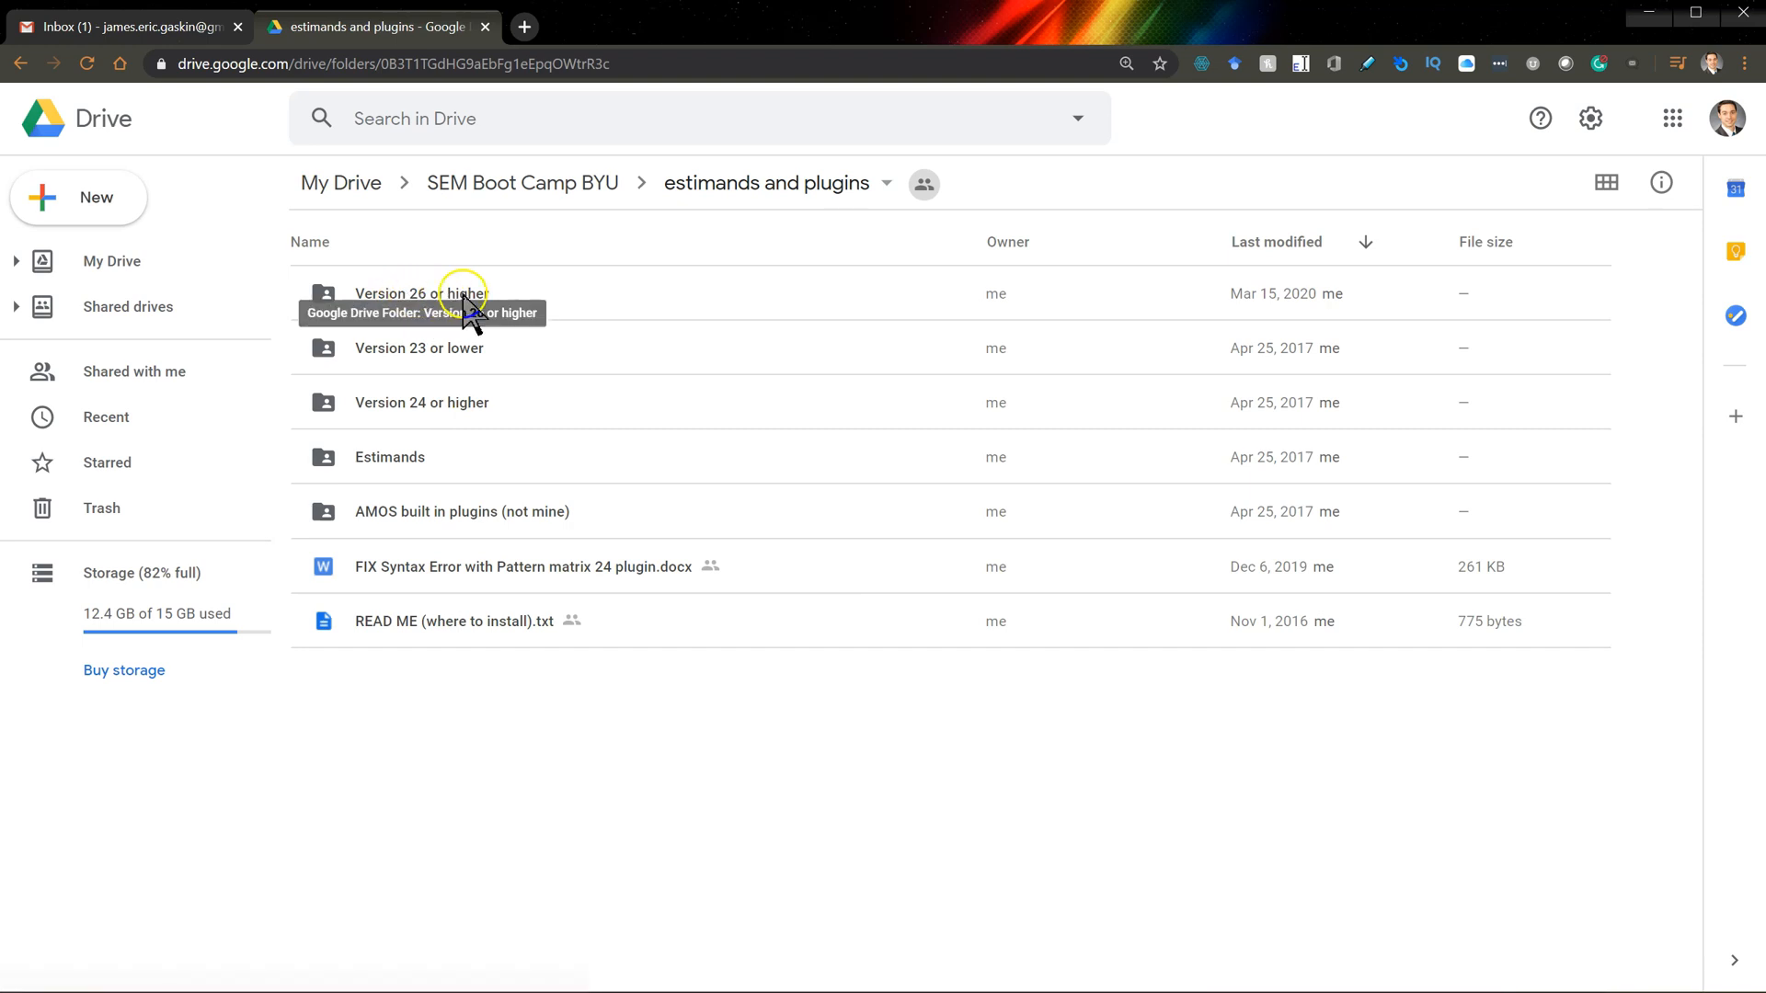
Navigate from Version 26 or higher into the Estimands folder and pick LatentMediation.AmosEstimandVB.
double_click(429, 292)
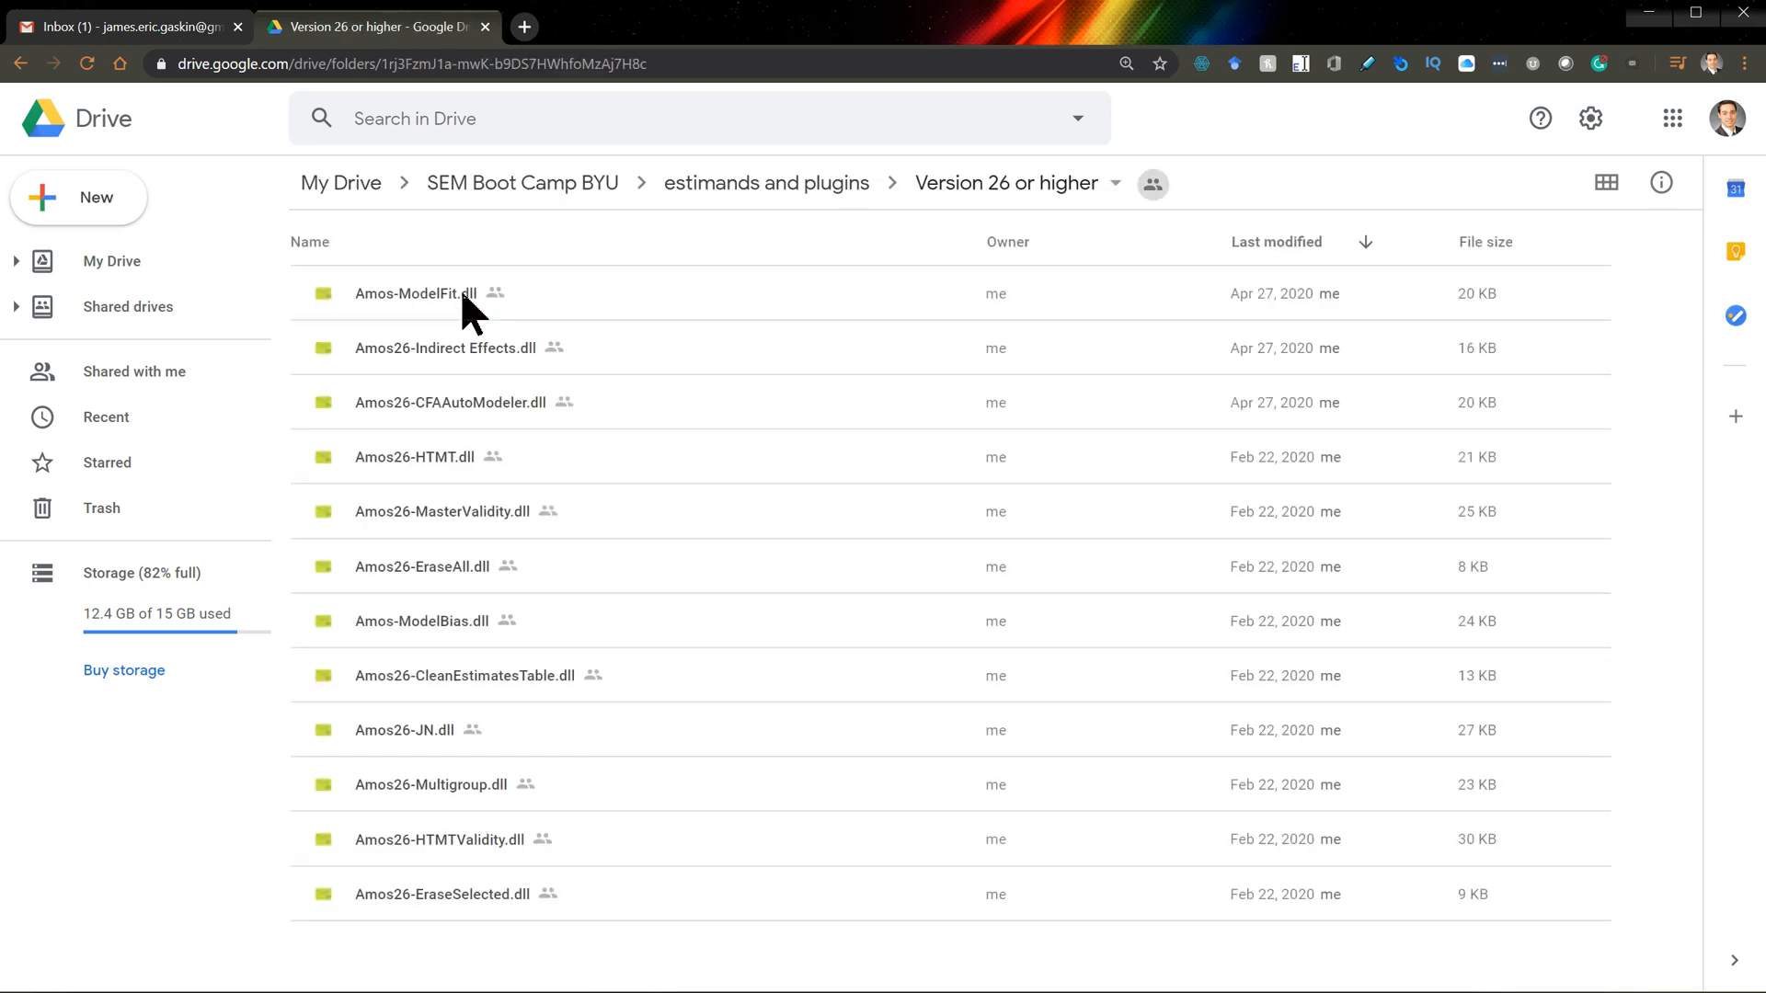
mouse_move(475, 361)
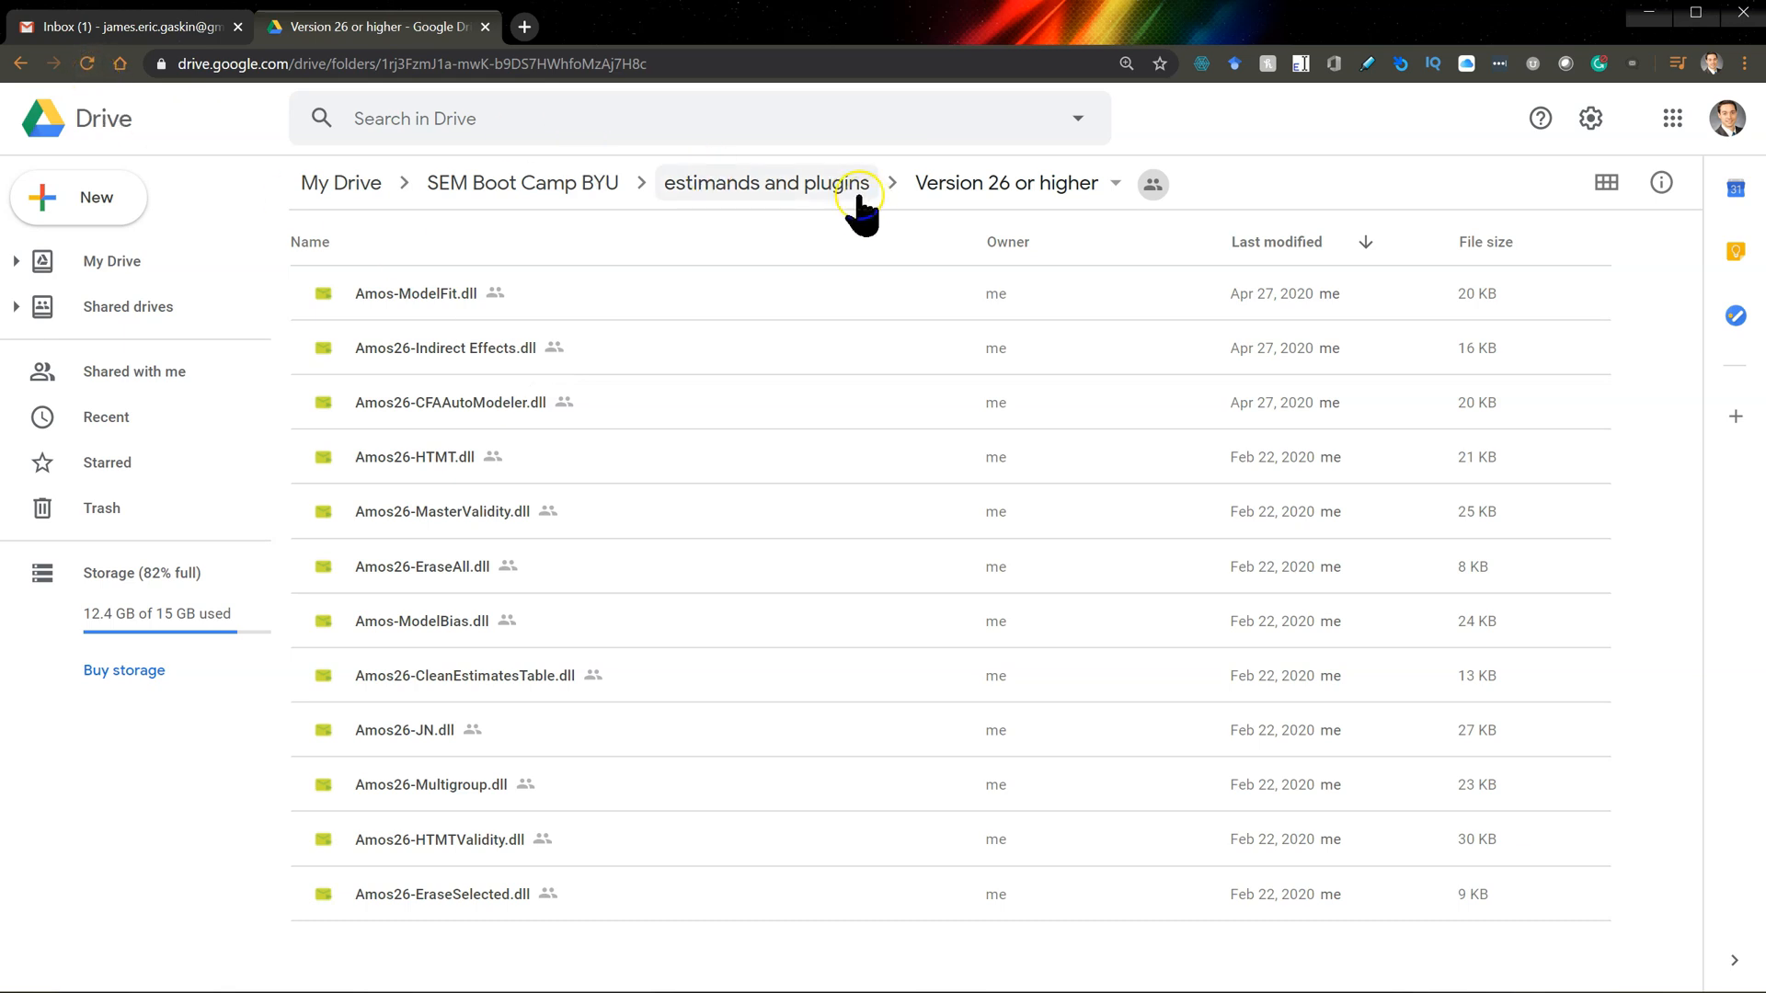
click(754, 182)
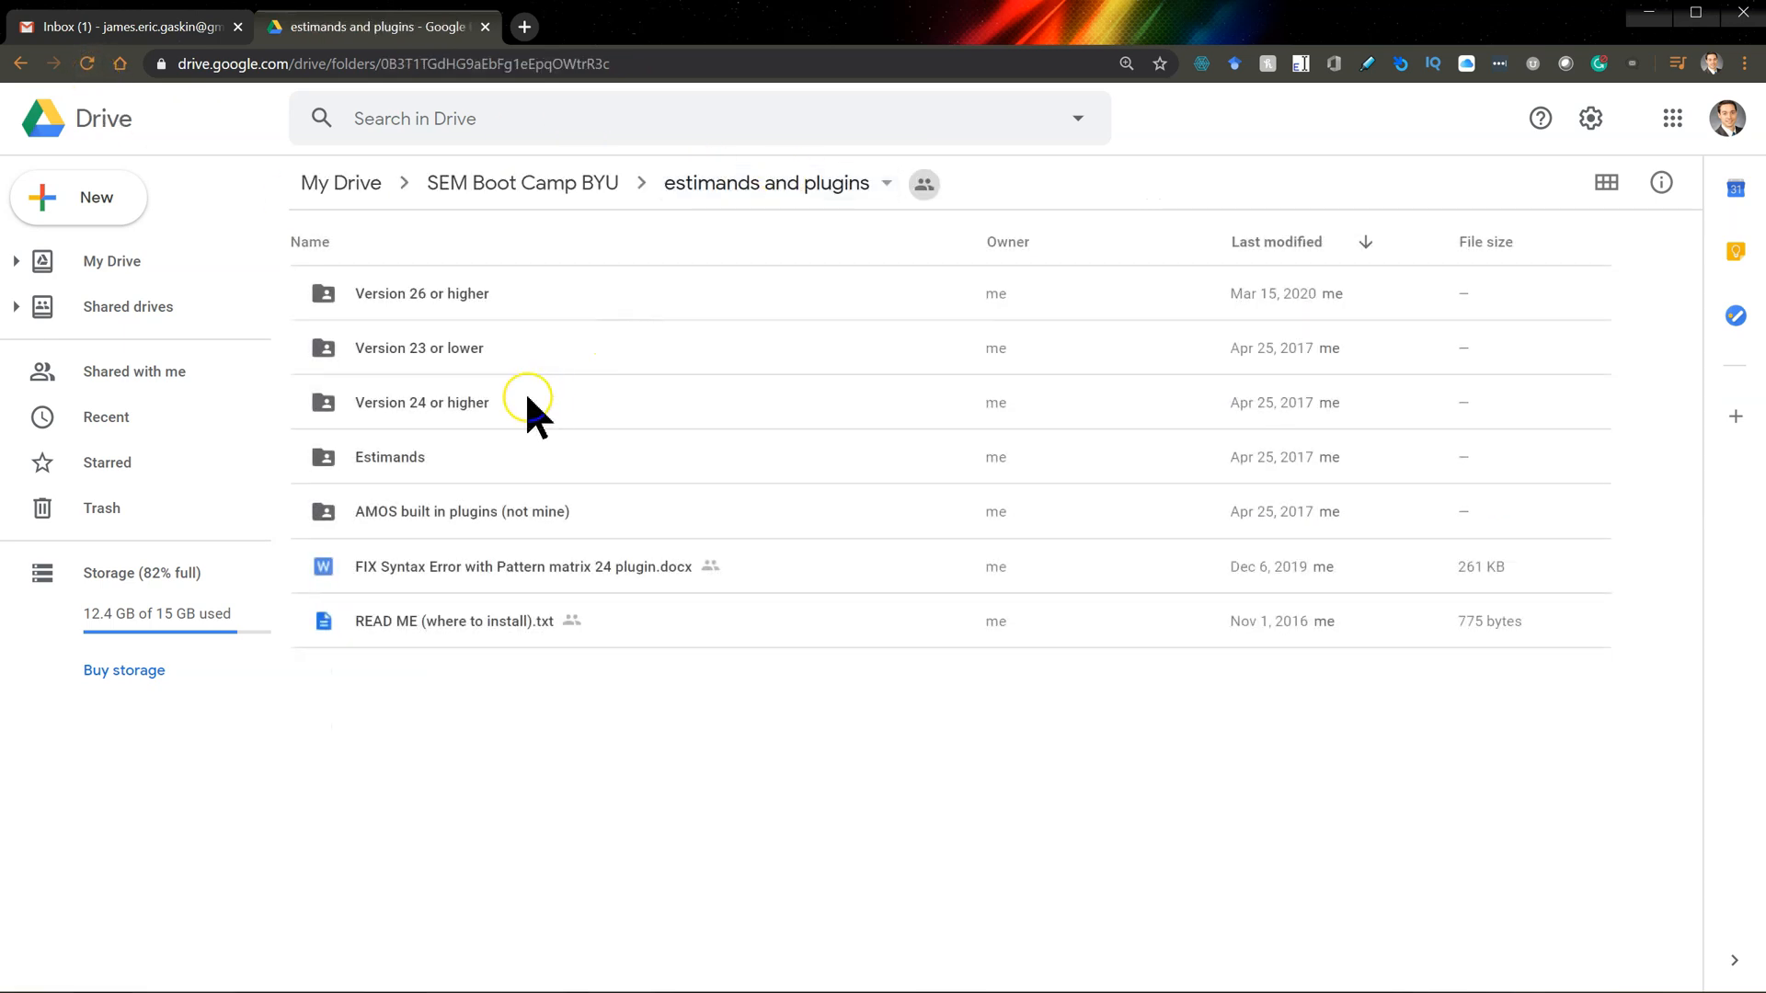
click(390, 456)
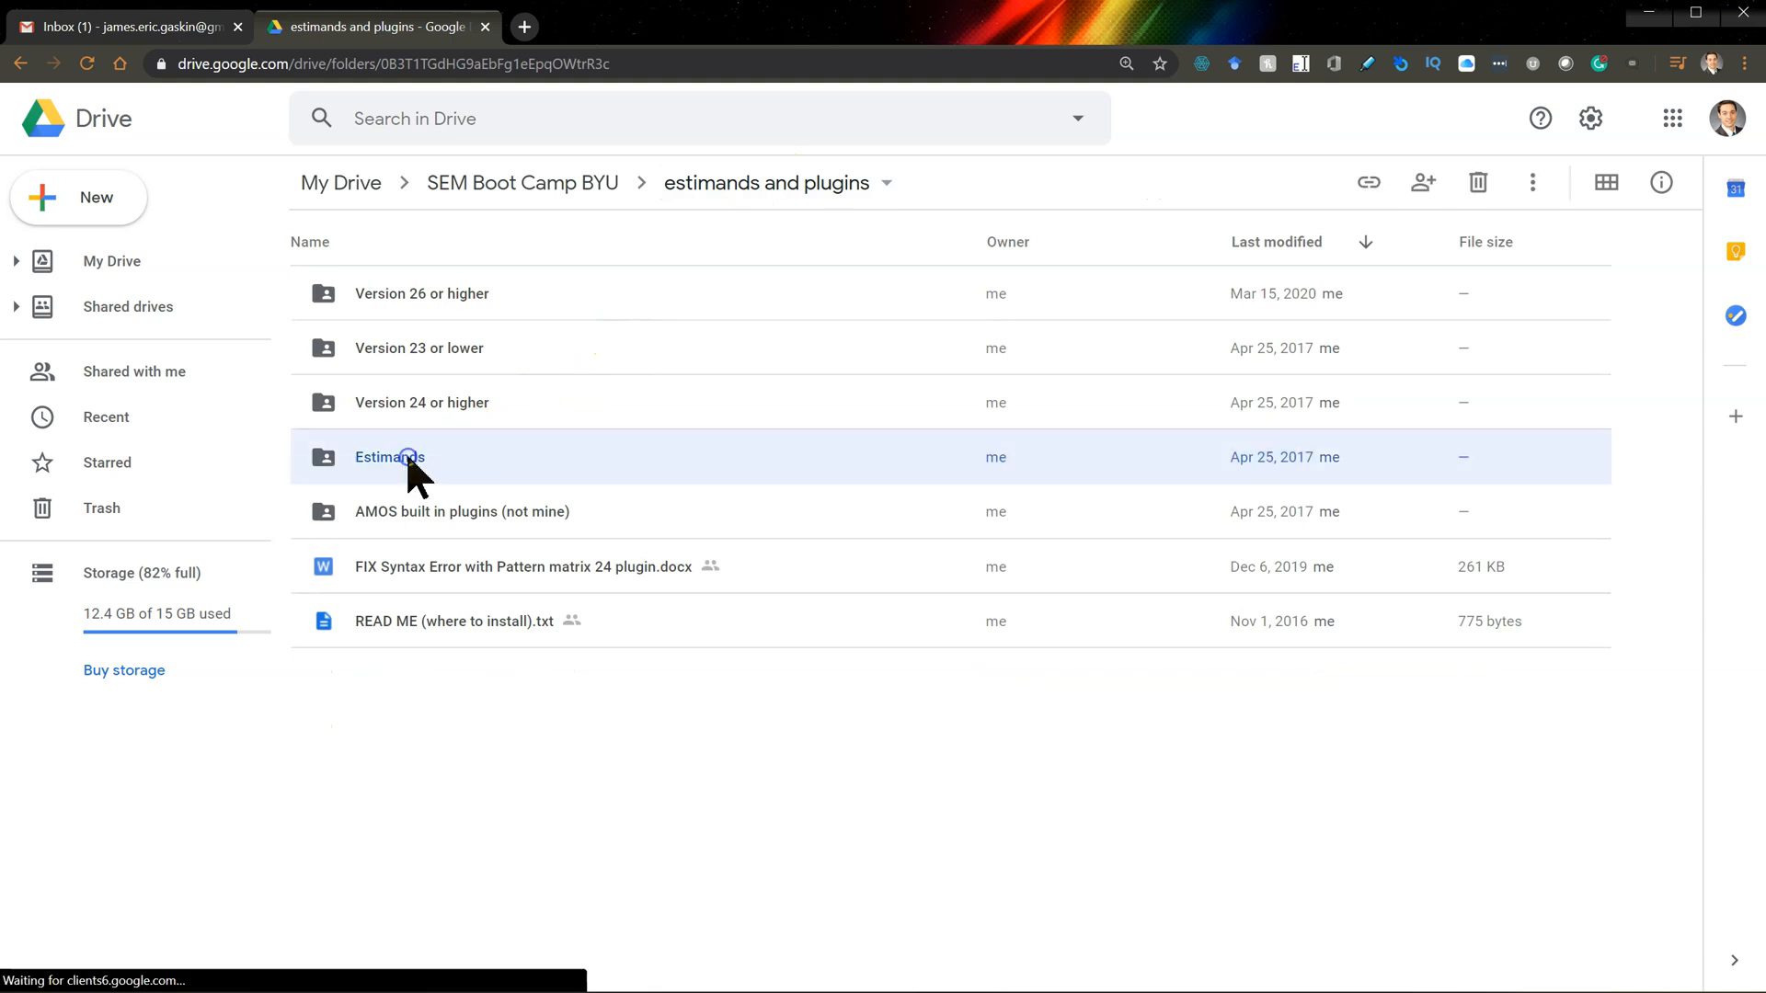
double_click(388, 456)
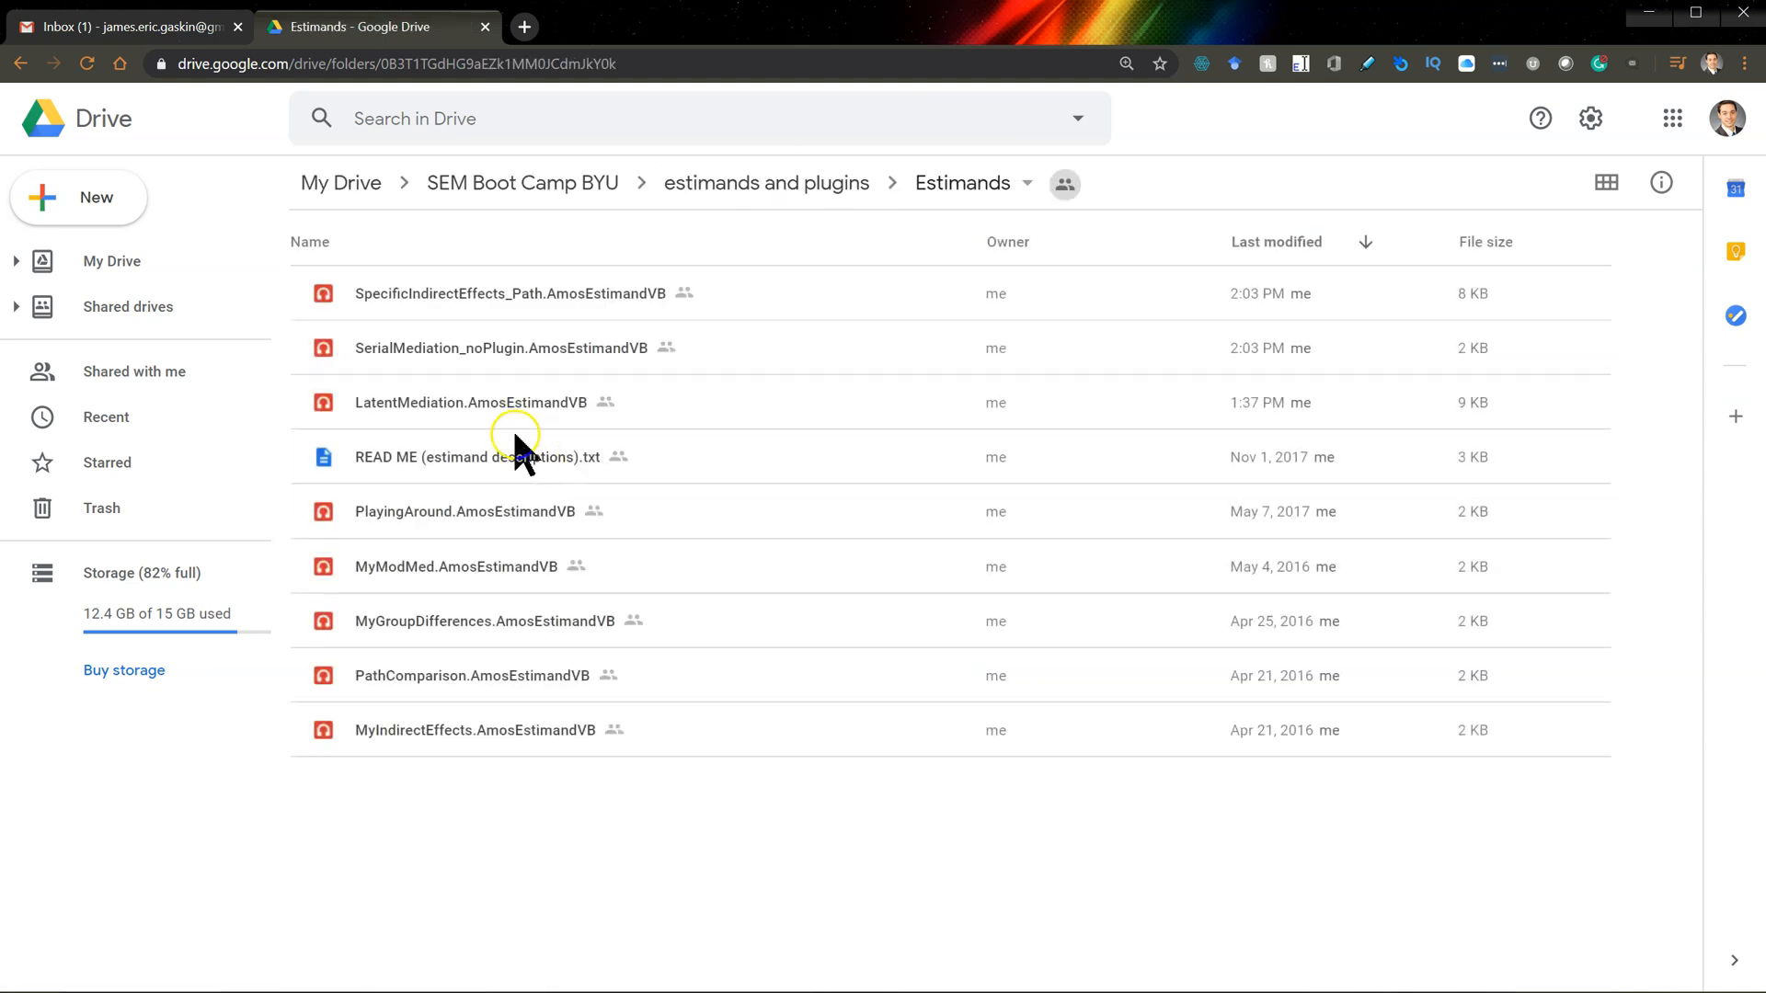
mouse_move(482, 416)
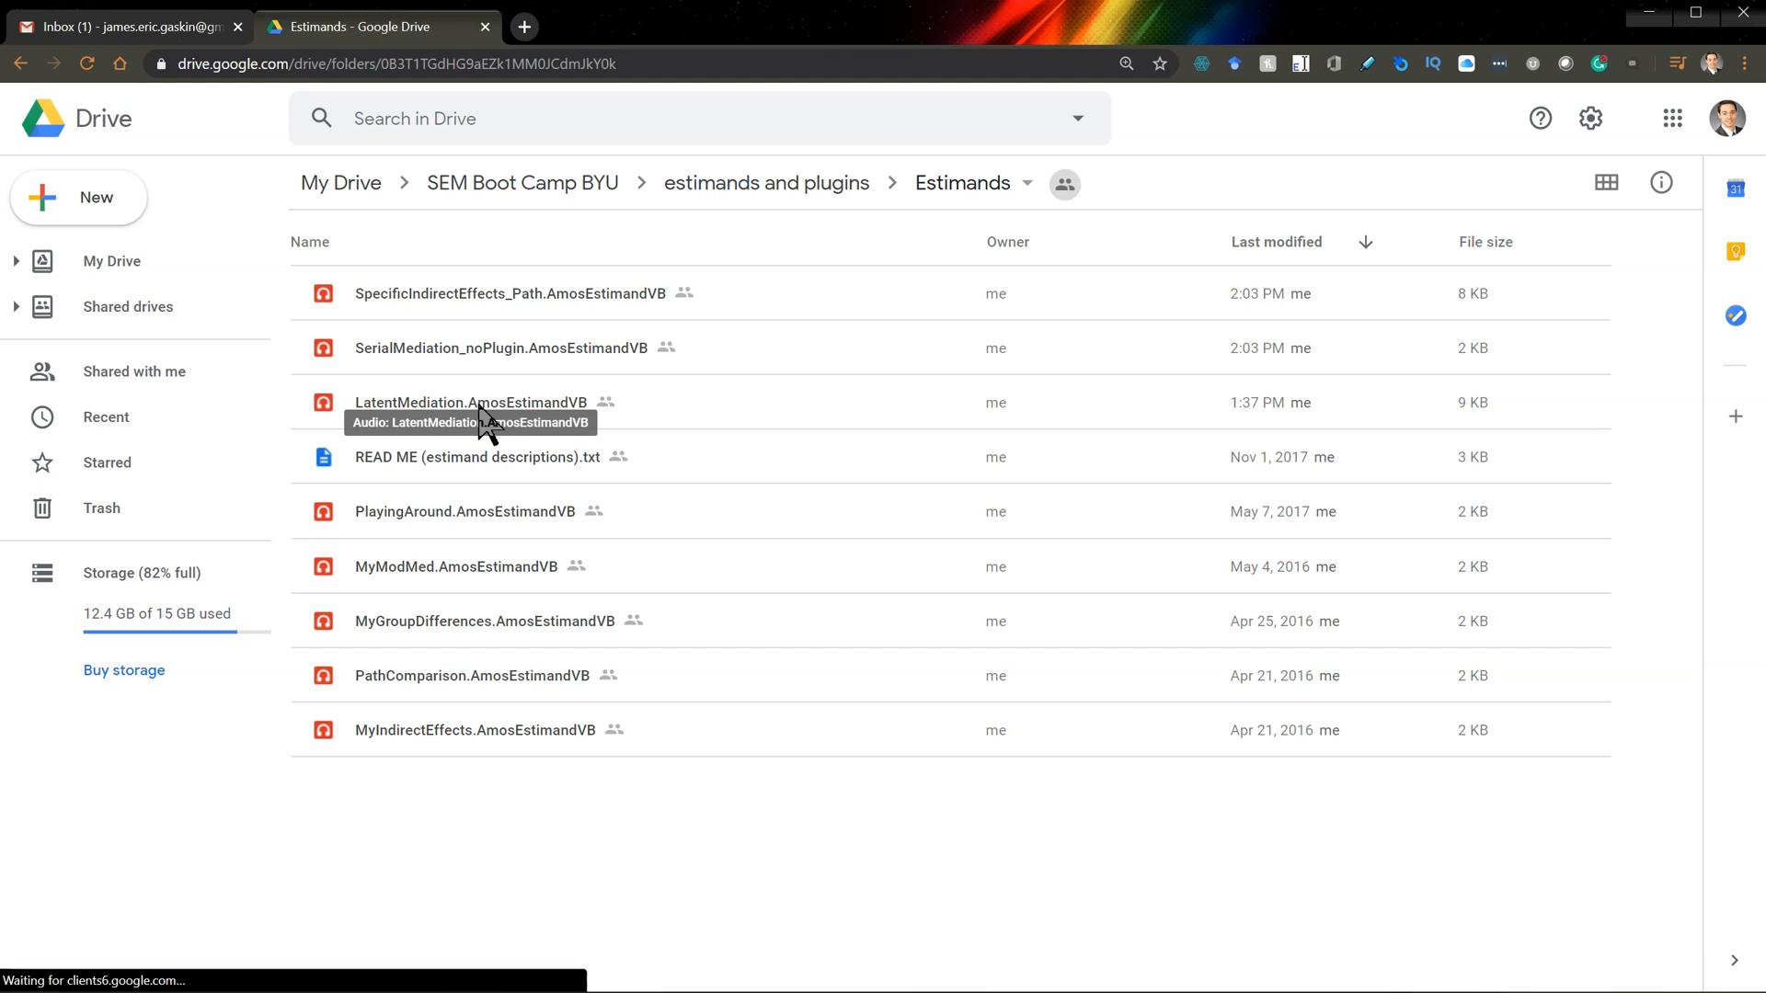
mouse_move(450, 394)
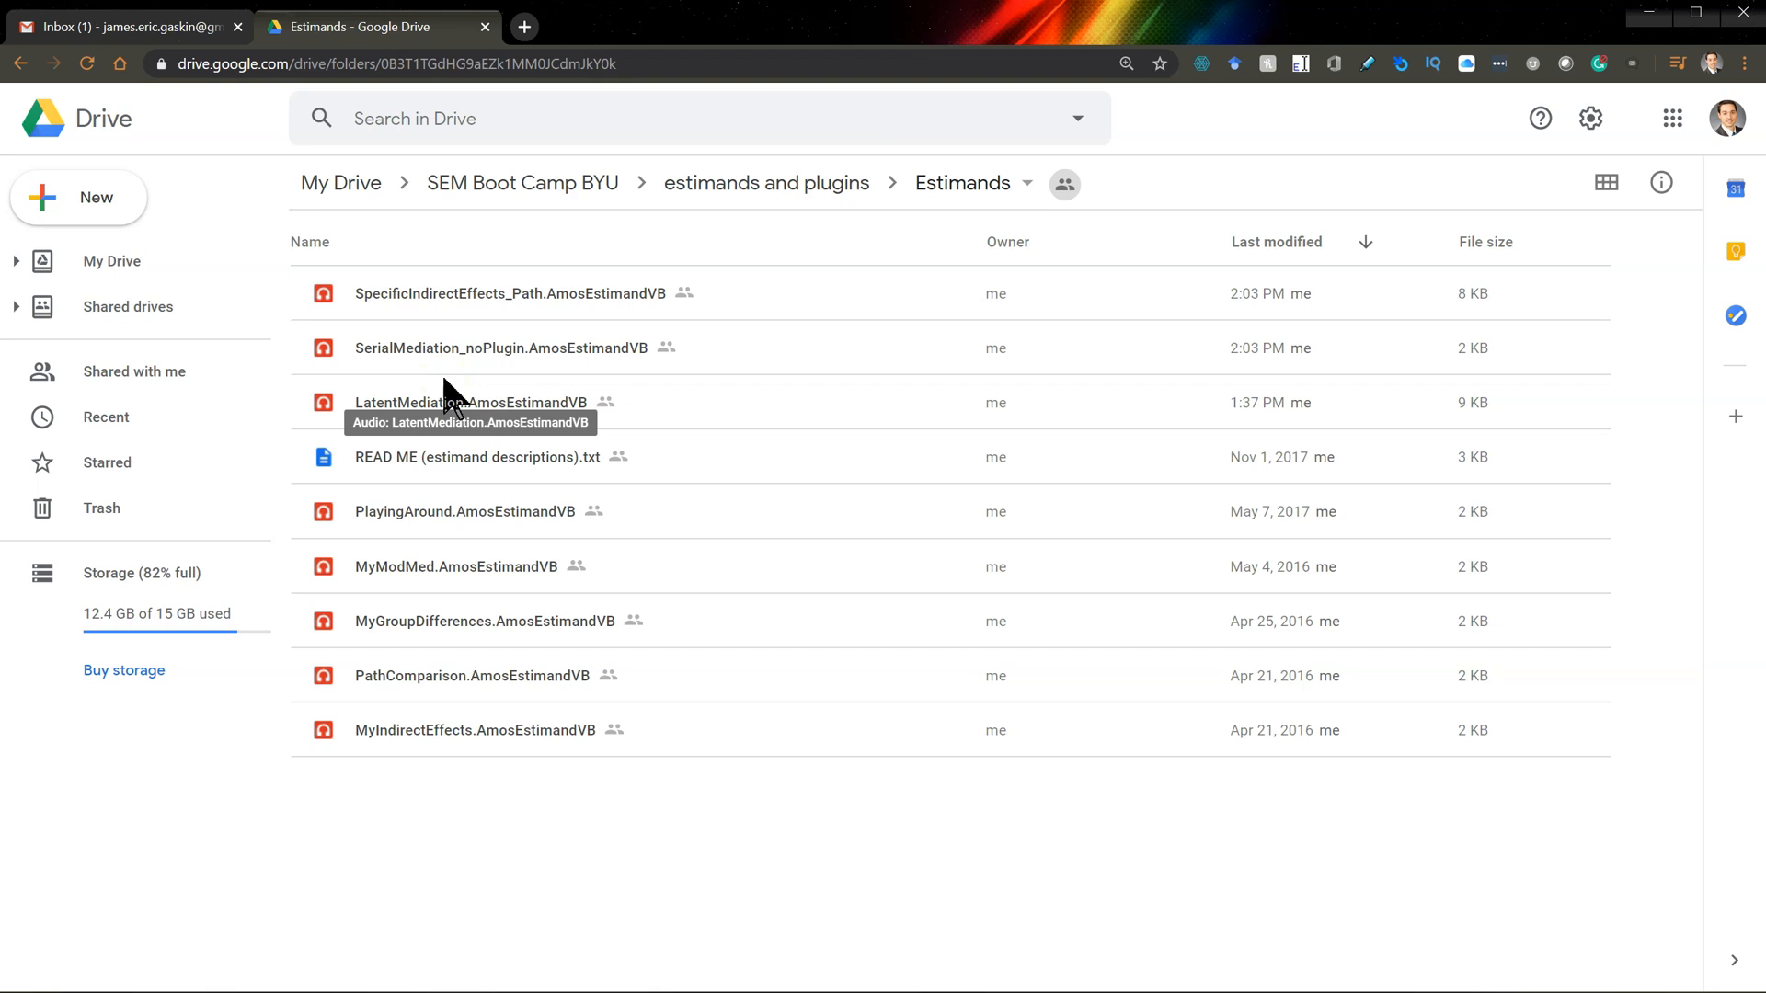
click(436, 348)
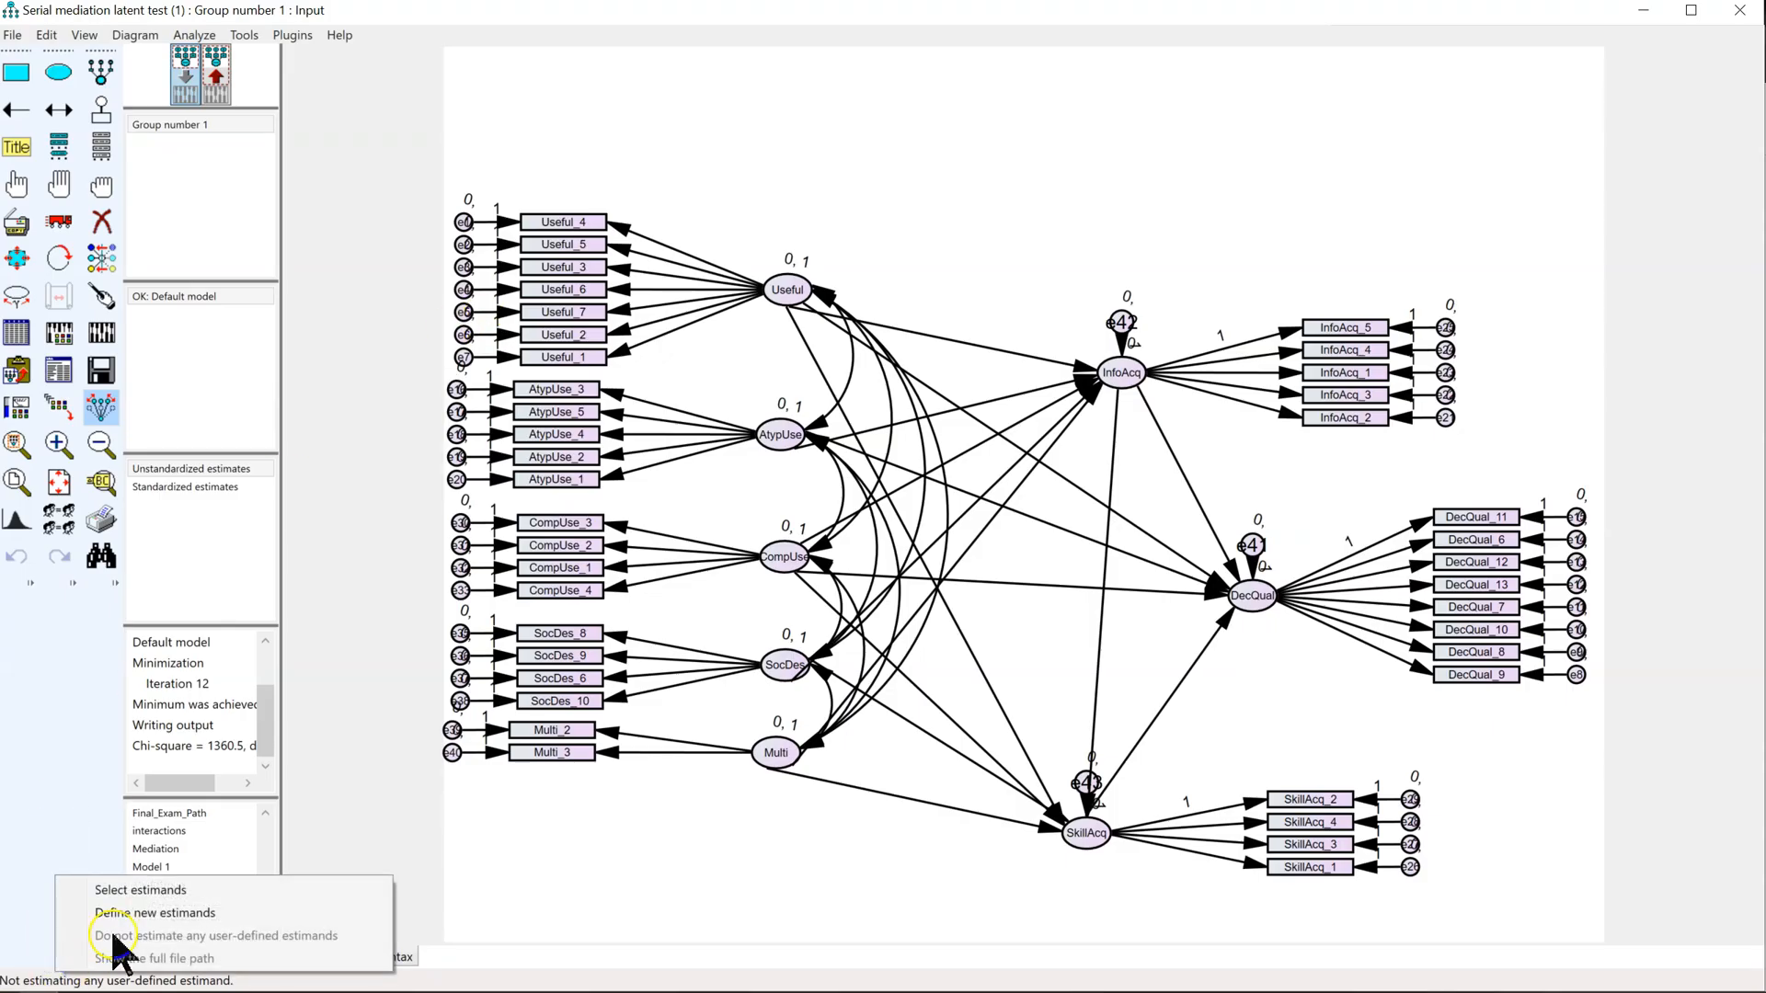
Load the LatentMediation estimand into the model and run the Amos26 Indirect Effects plugin.
click(120, 912)
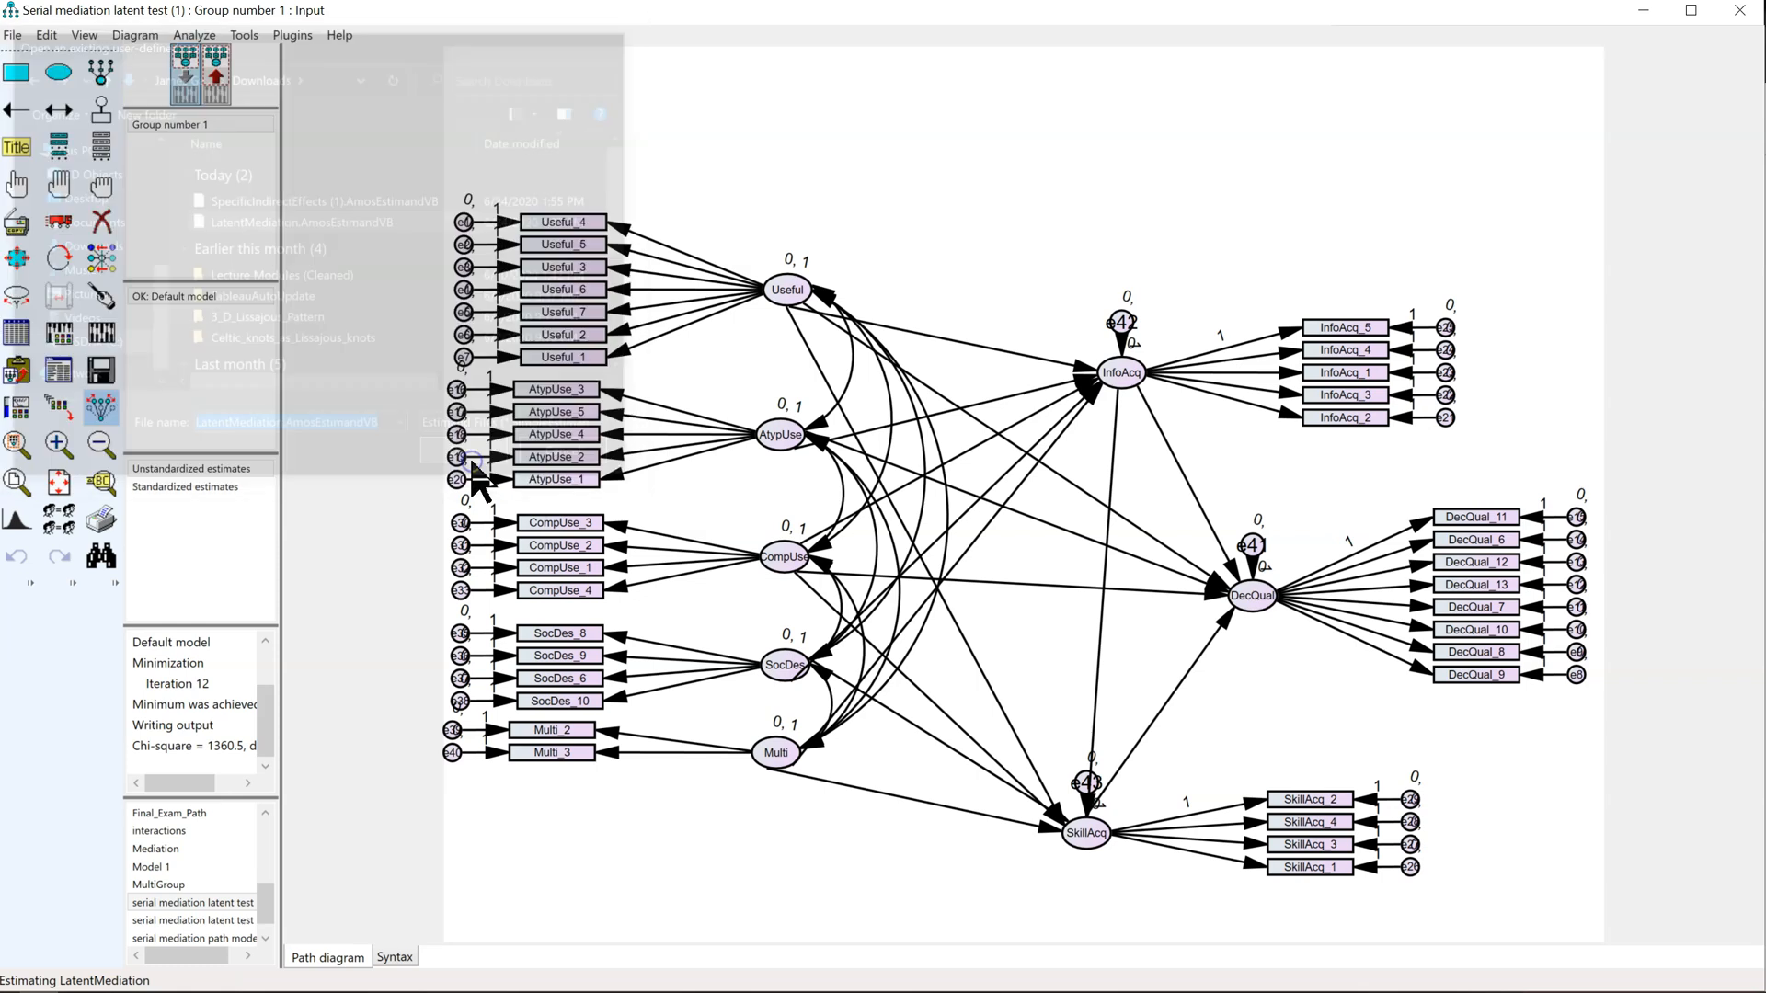
click(292, 33)
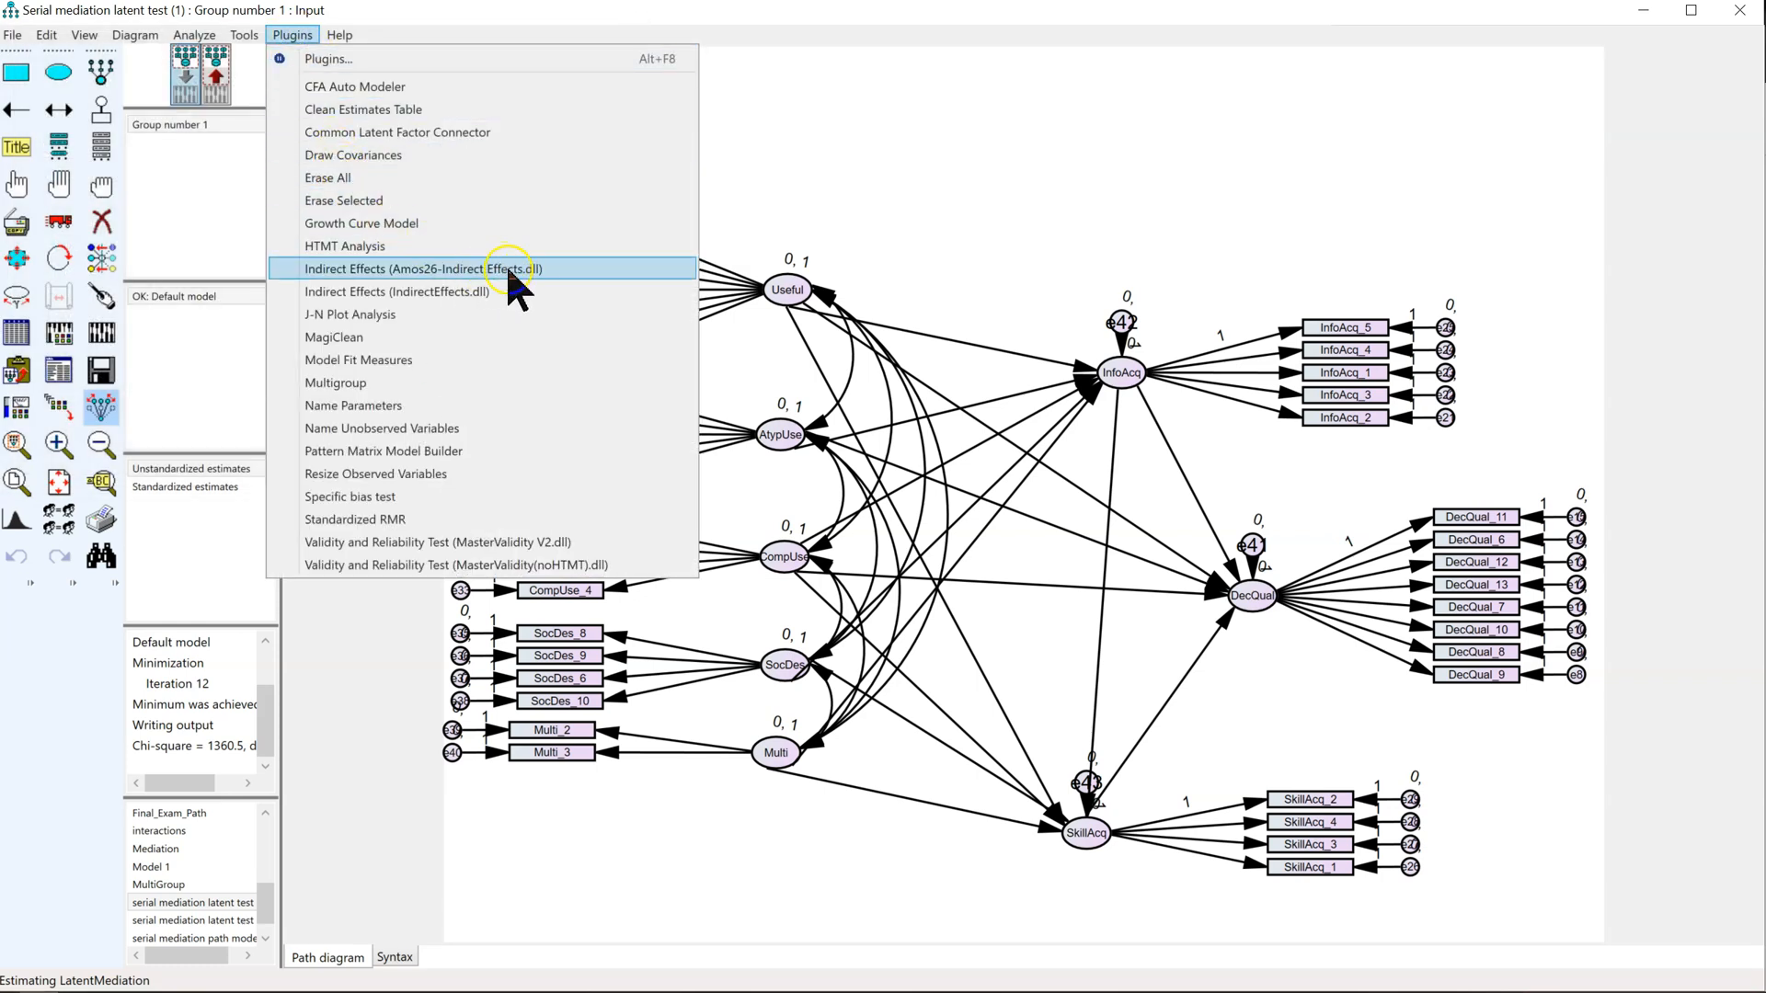
click(422, 269)
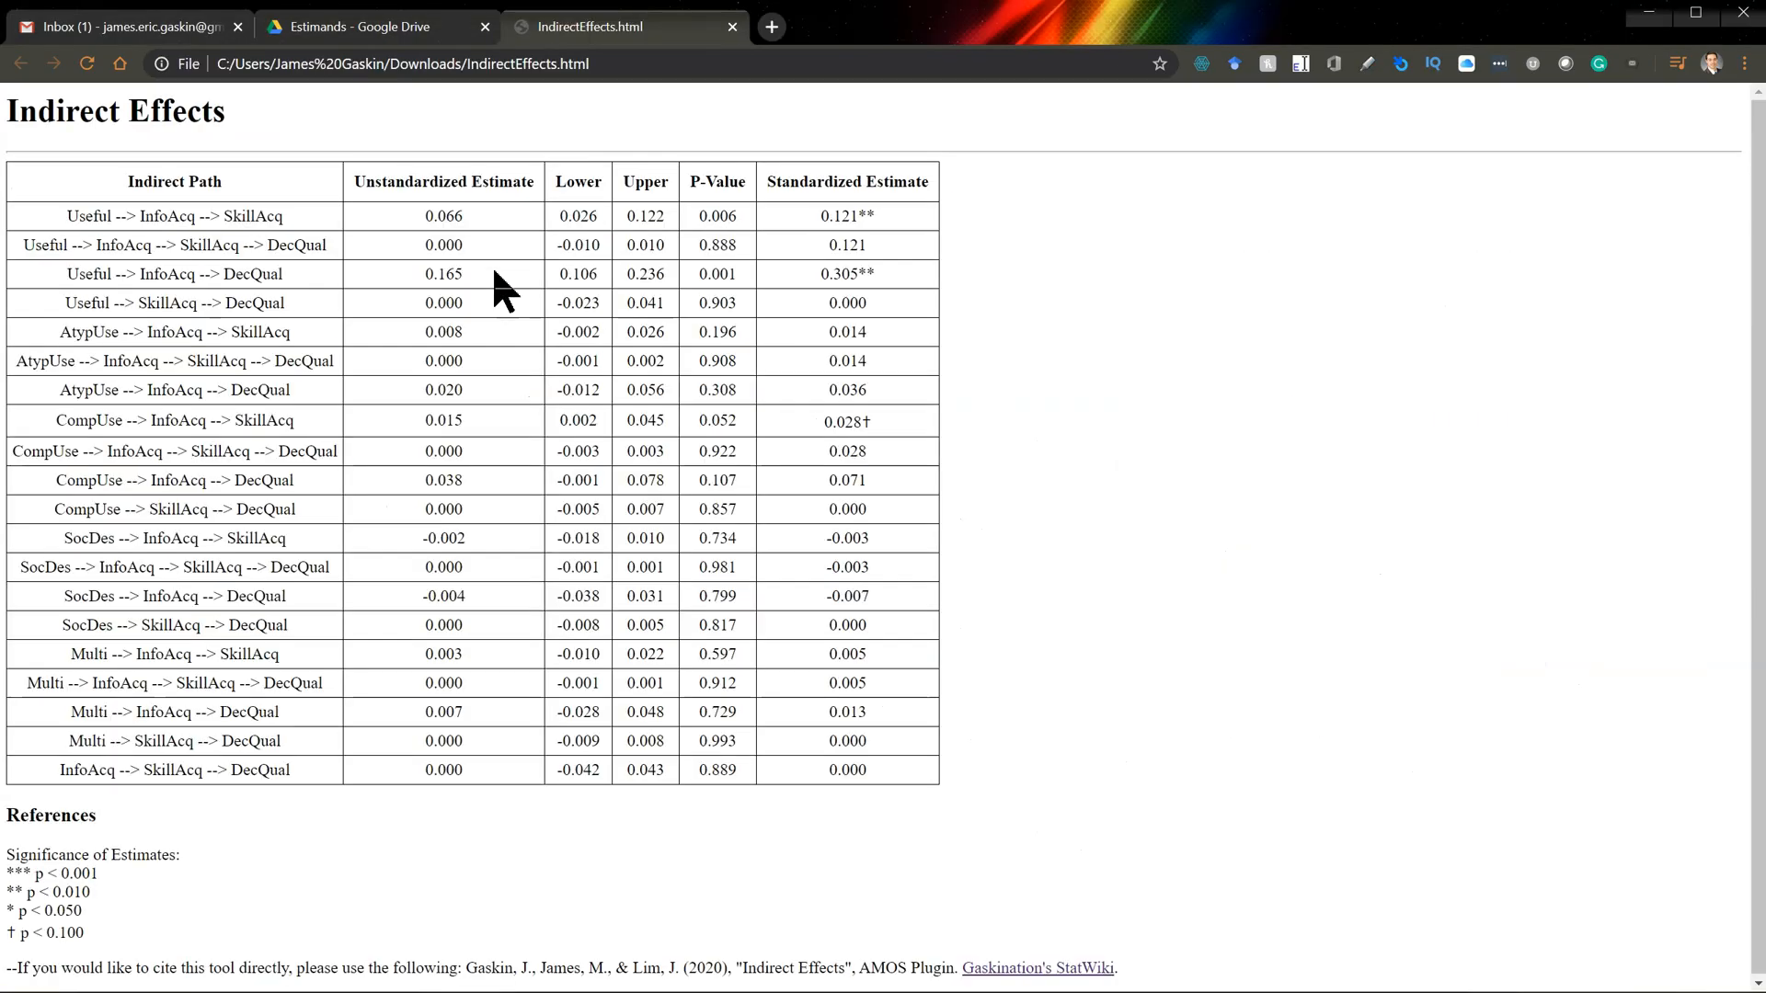
Read the Indirect Effects table, highlighting the second indirect path and its standardized estimate.
click(471, 274)
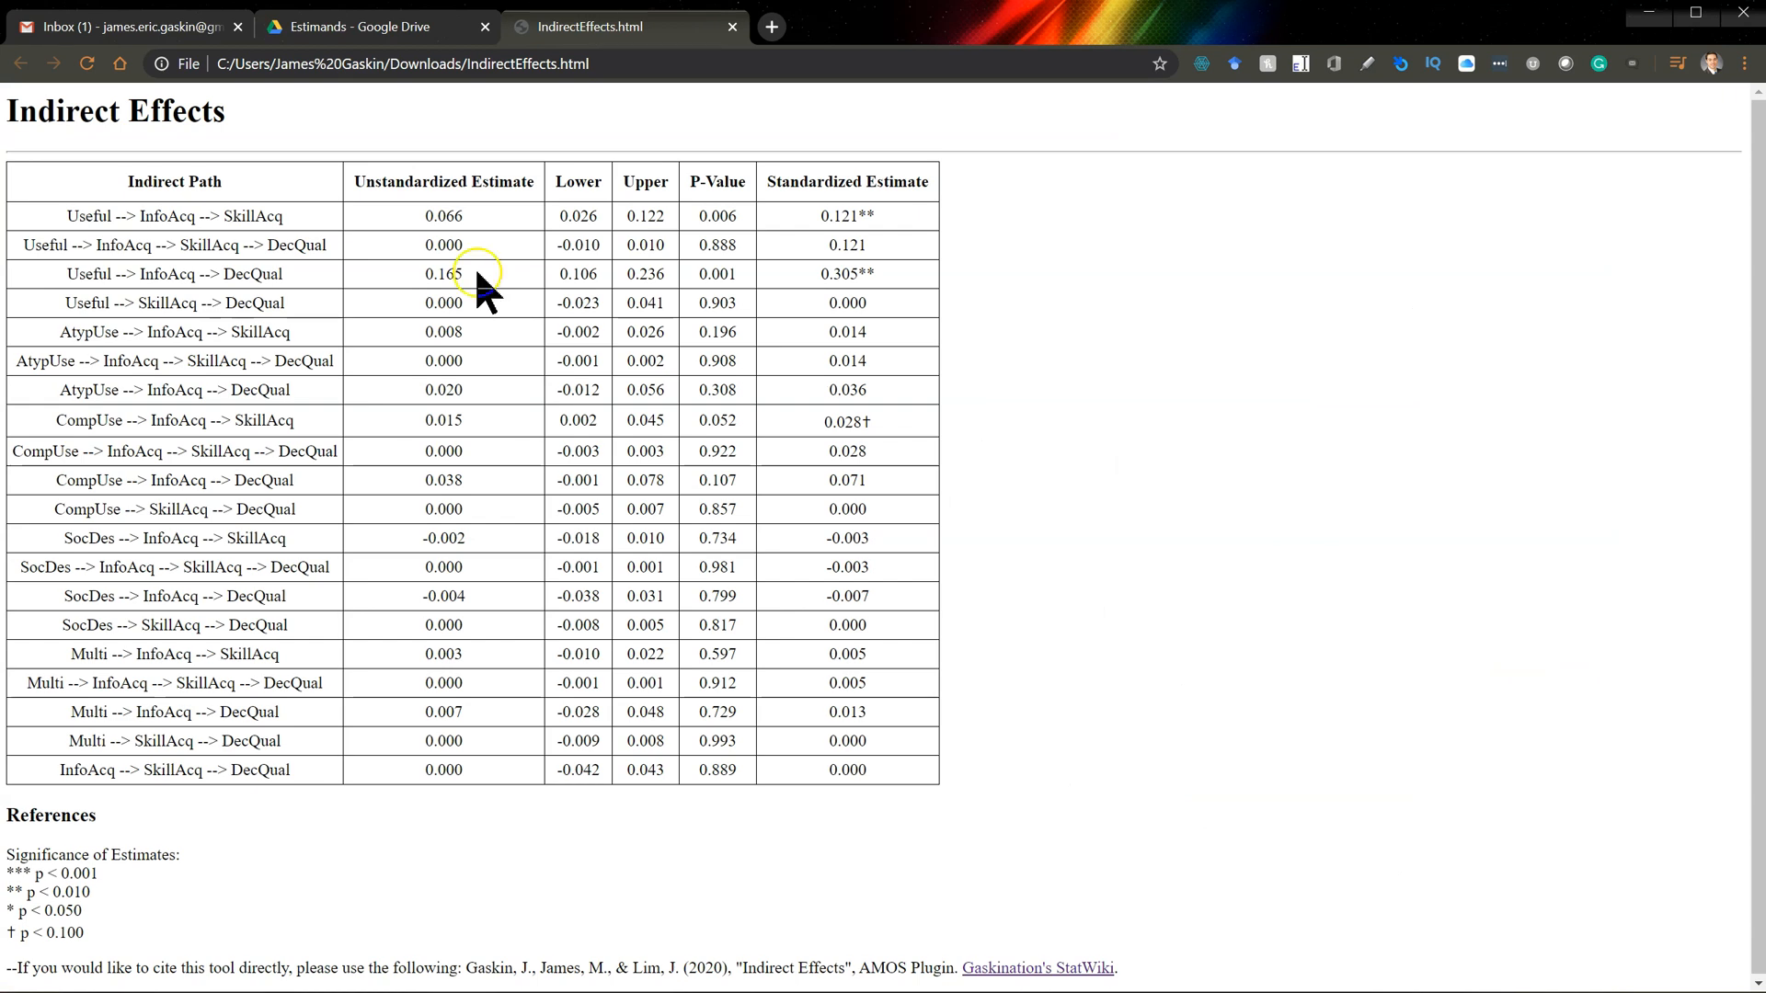
mouse_move(297, 237)
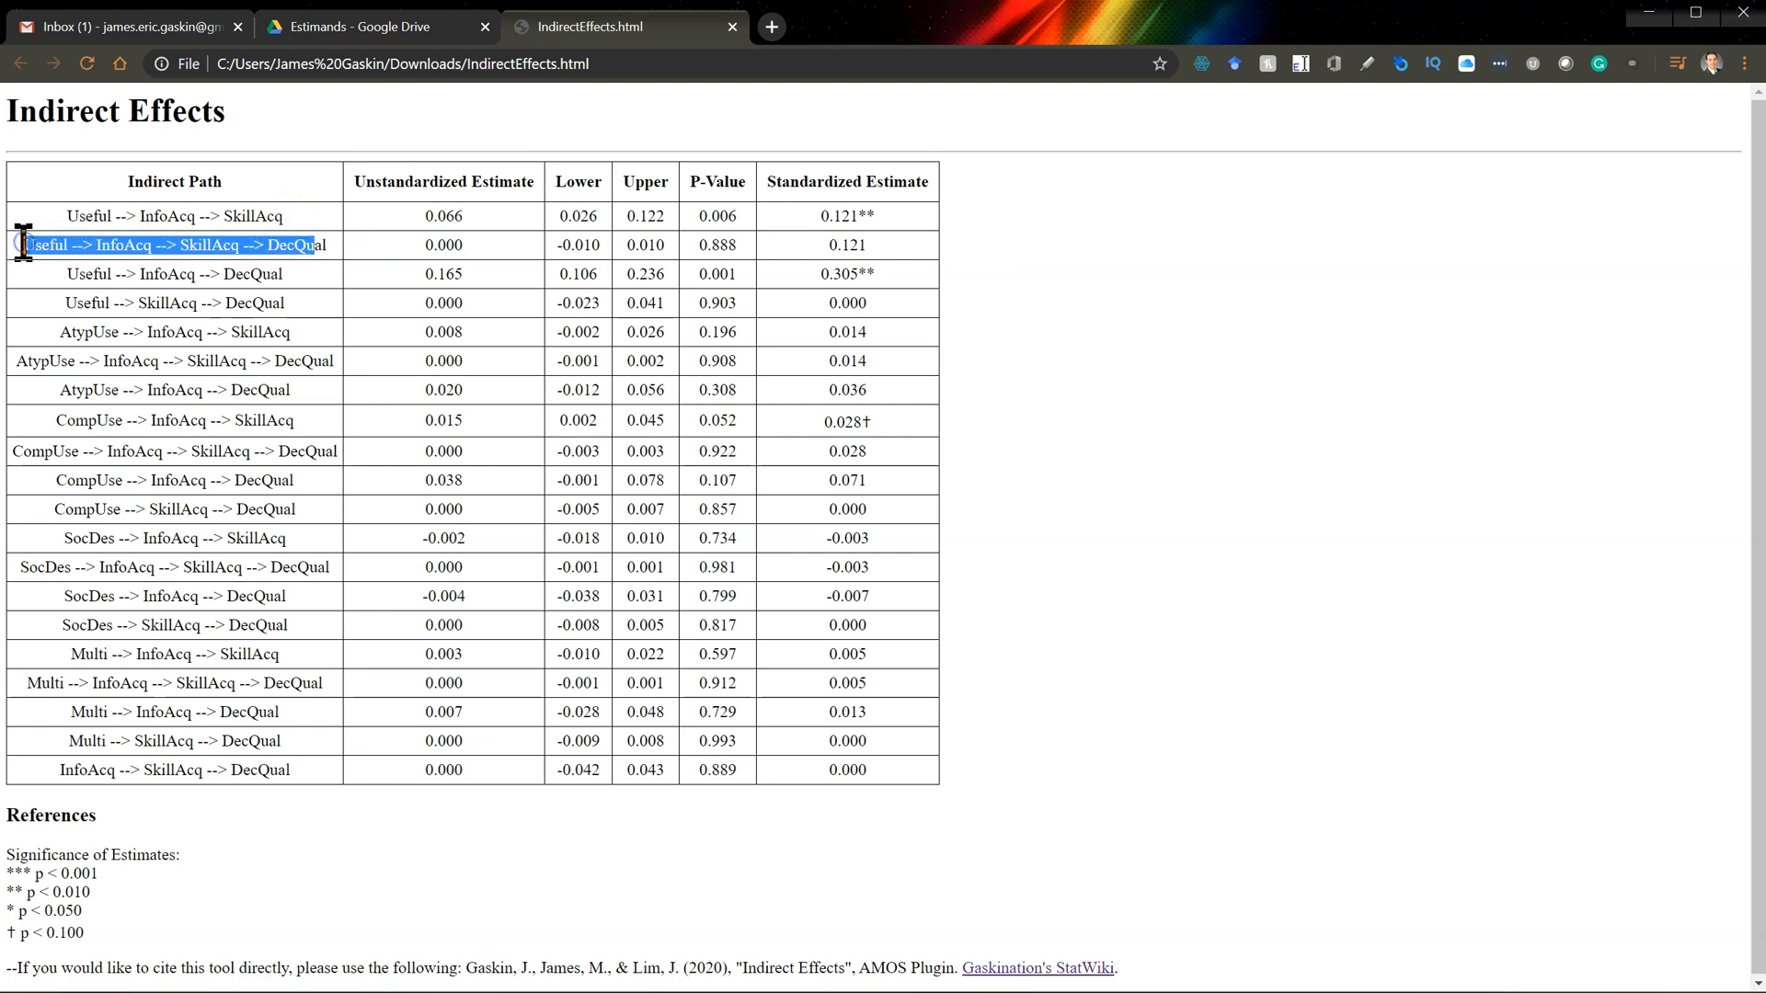
double_click(443, 246)
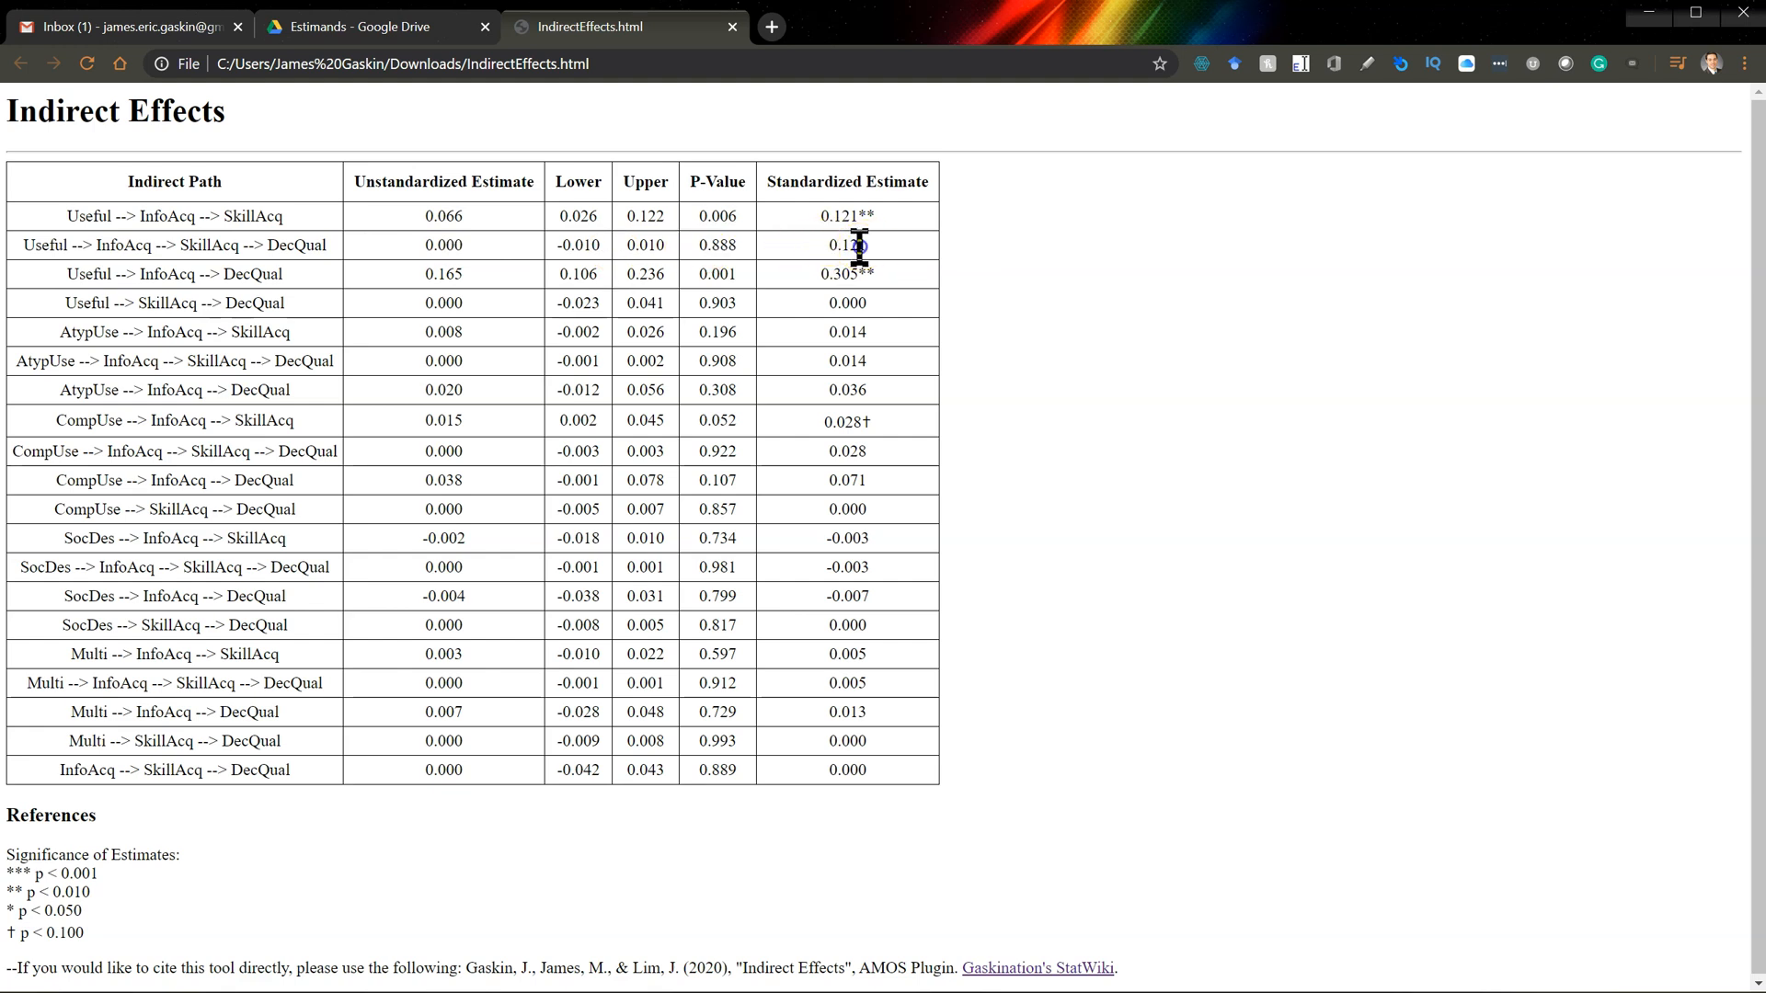
double_click(847, 245)
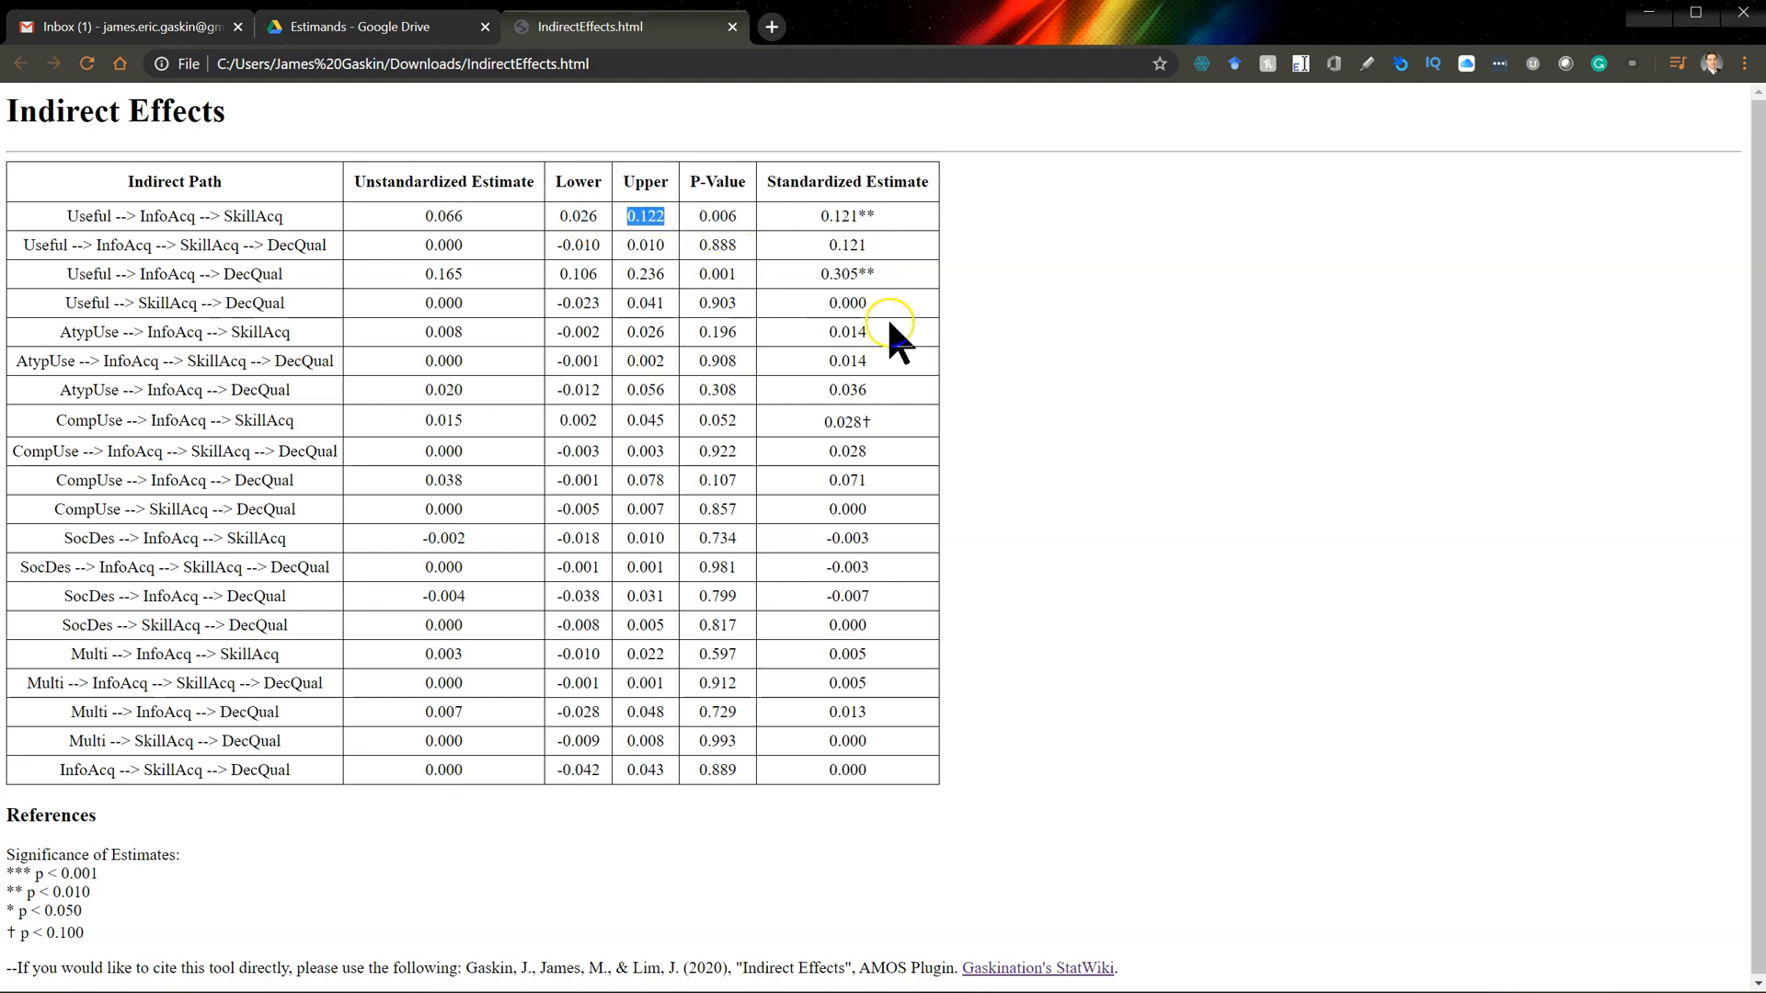
mouse_move(879, 372)
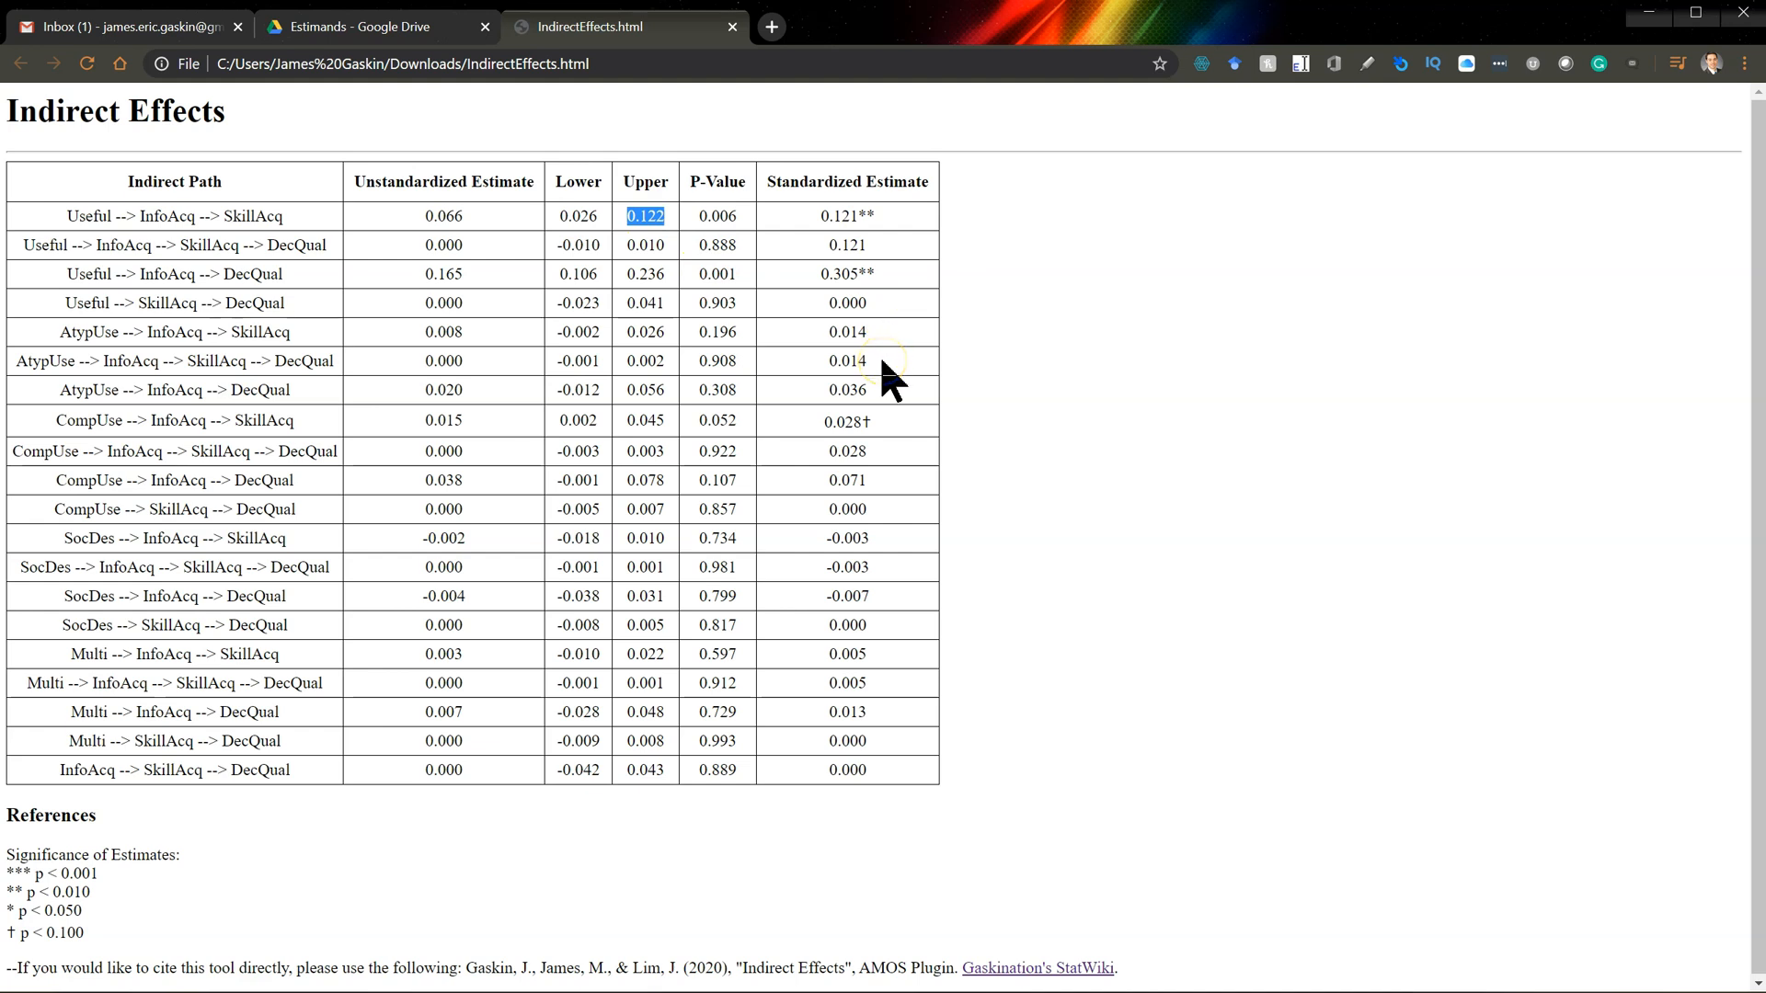